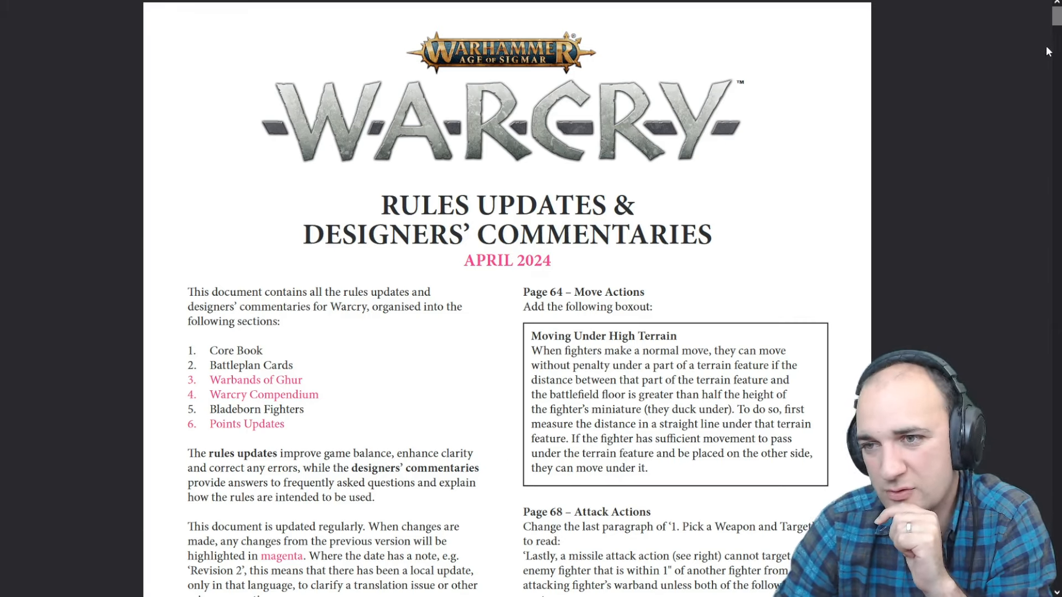
pyautogui.moveTo(877, 284)
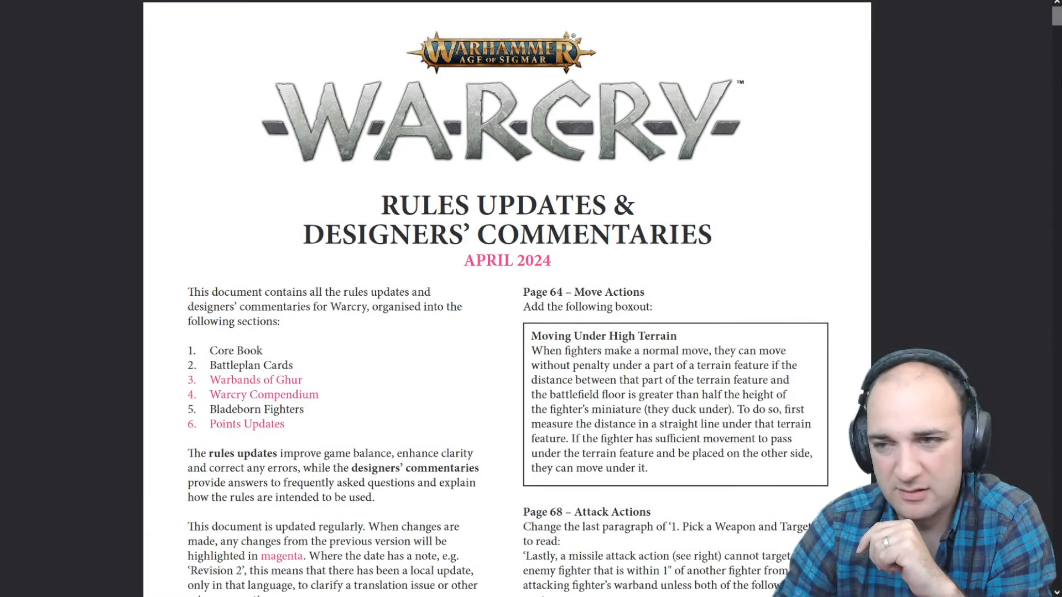
# - Scroll from the title page down to section 5, Bladeborn Fighters
pyautogui.scroll(-3)
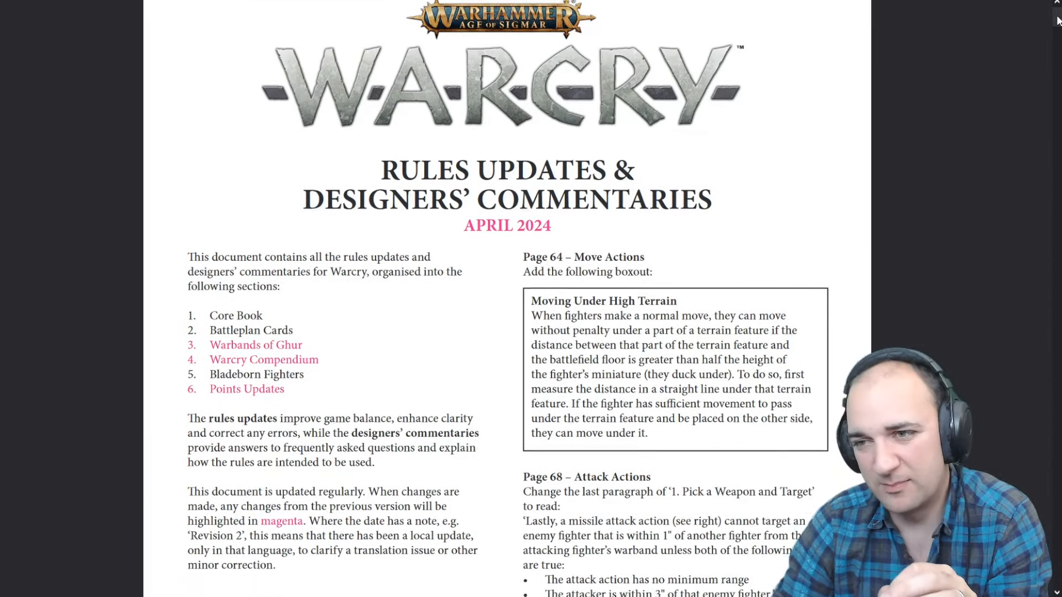
pyautogui.scroll(-3)
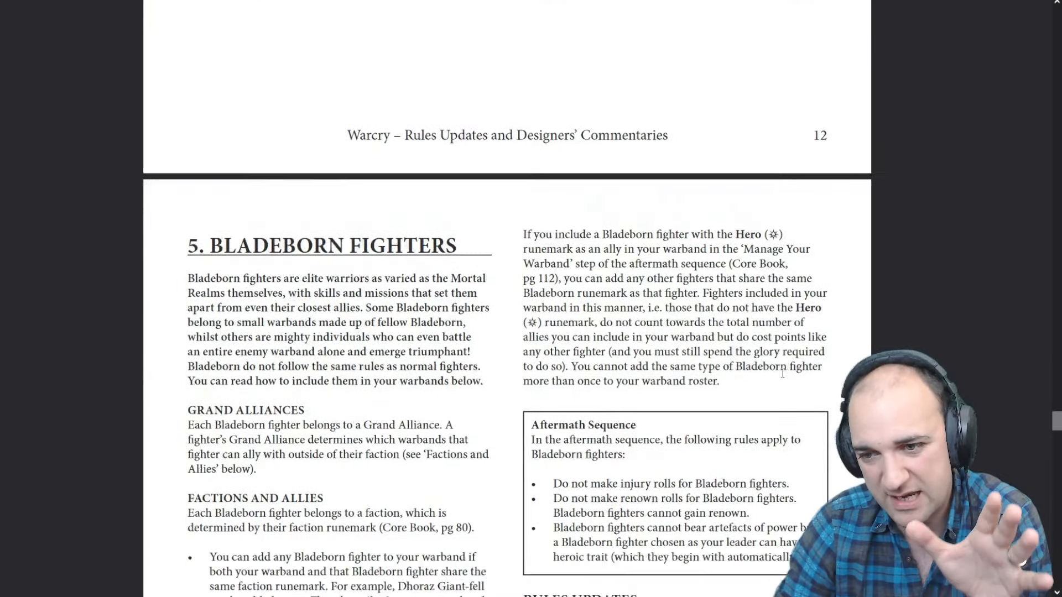
# - Scroll into section 6's Sentinels of Order points table, down to the Vulkyn Flameseekers rows
pyautogui.scroll(-3)
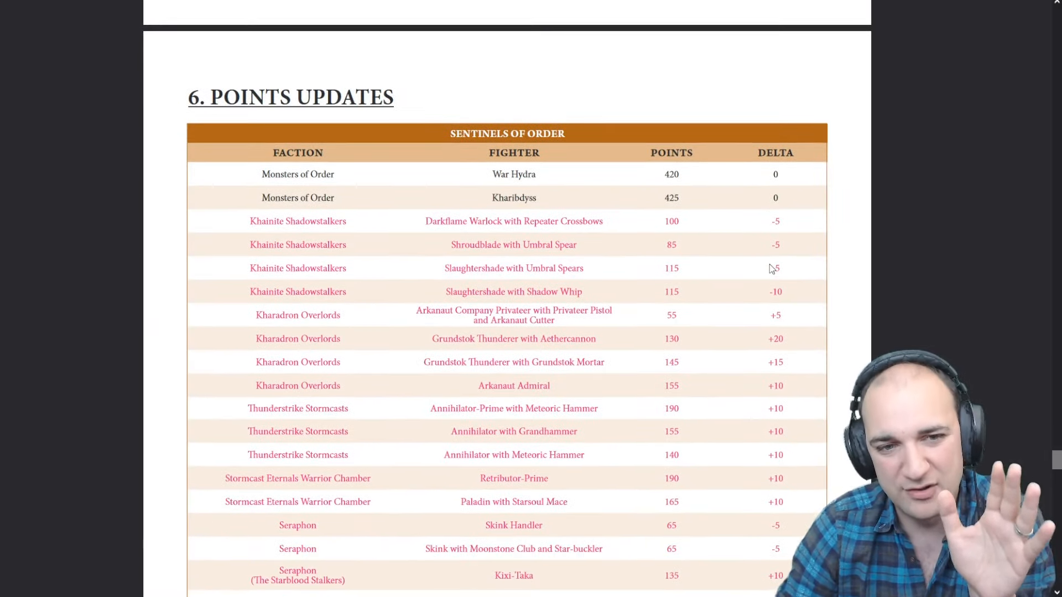
pyautogui.scroll(-3)
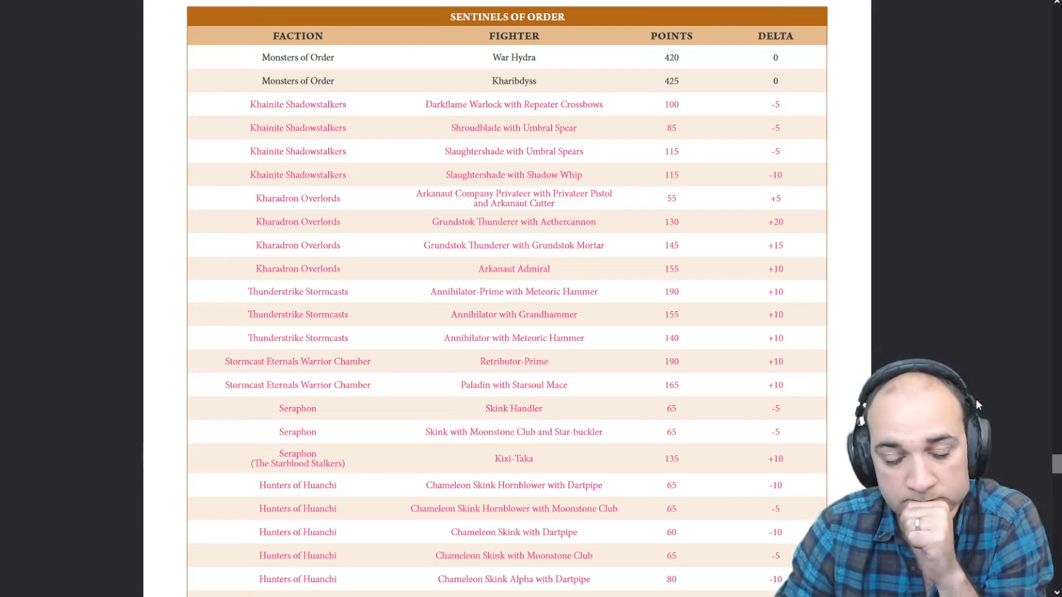
pyautogui.moveTo(983, 383)
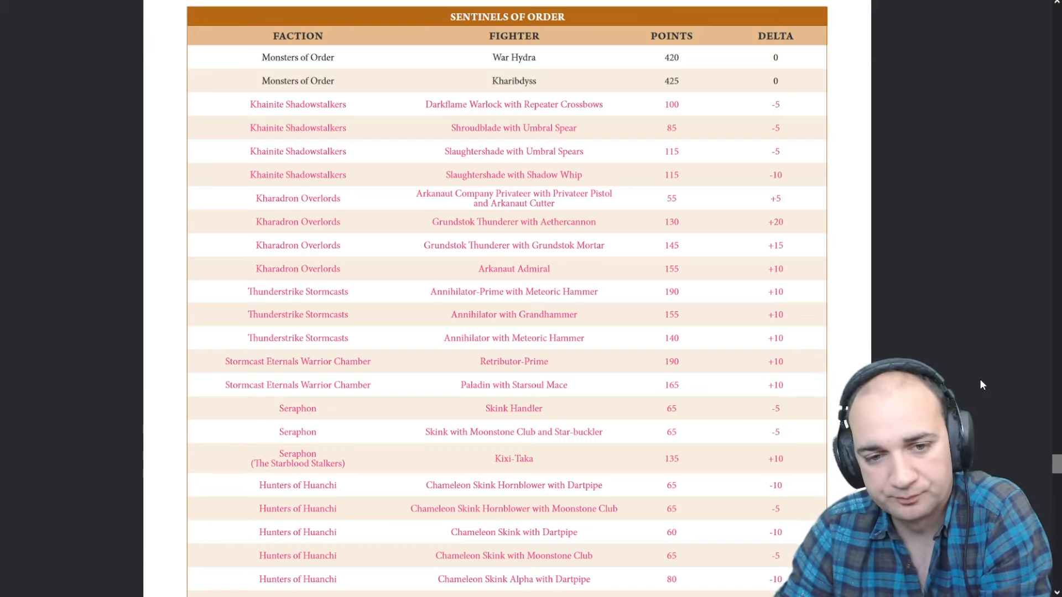
pyautogui.scroll(-3)
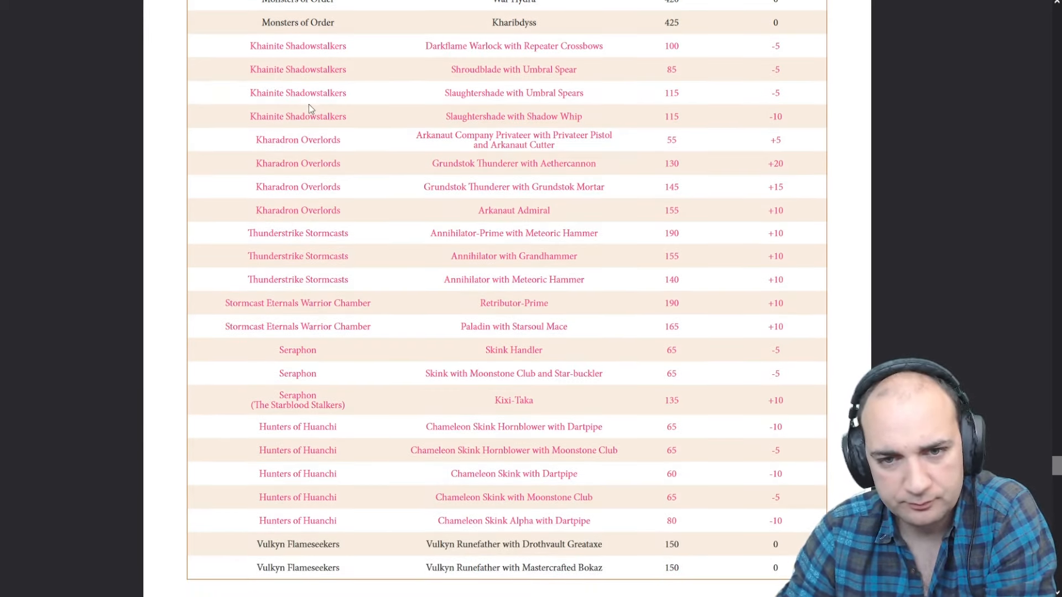
pyautogui.moveTo(278, 253)
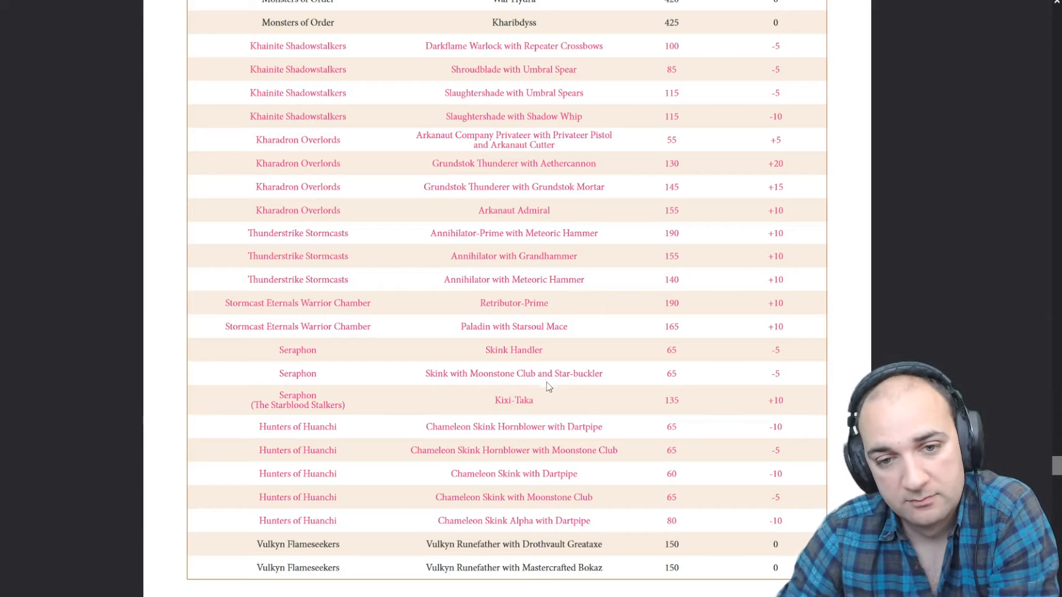
# - Scroll the Sentinels of Order points table to the four Kharadron Overlords entries
pyautogui.scroll(-3)
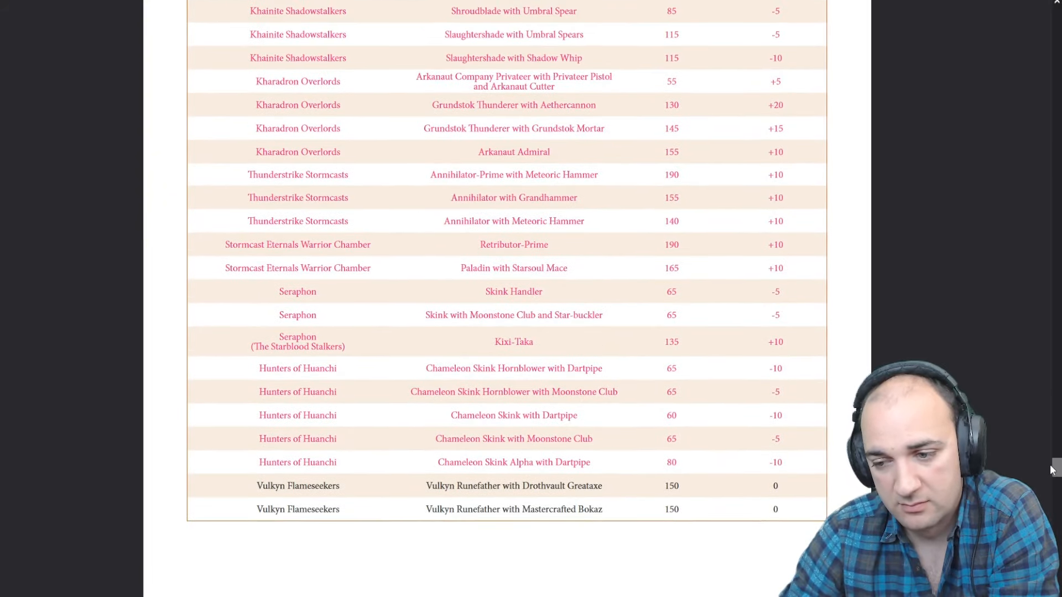
pyautogui.scroll(-3)
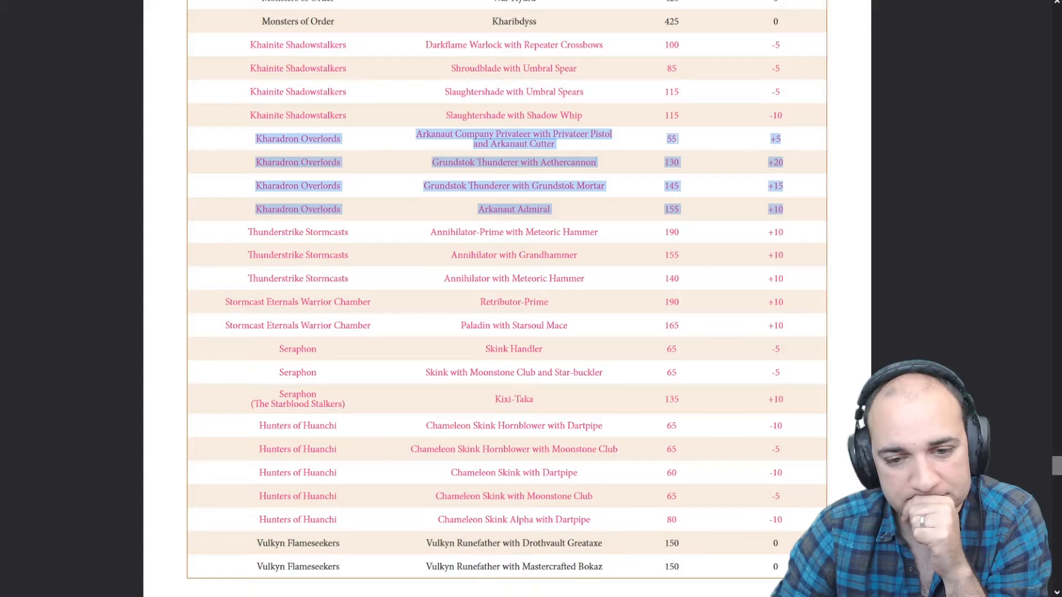
pyautogui.moveTo(831, 437)
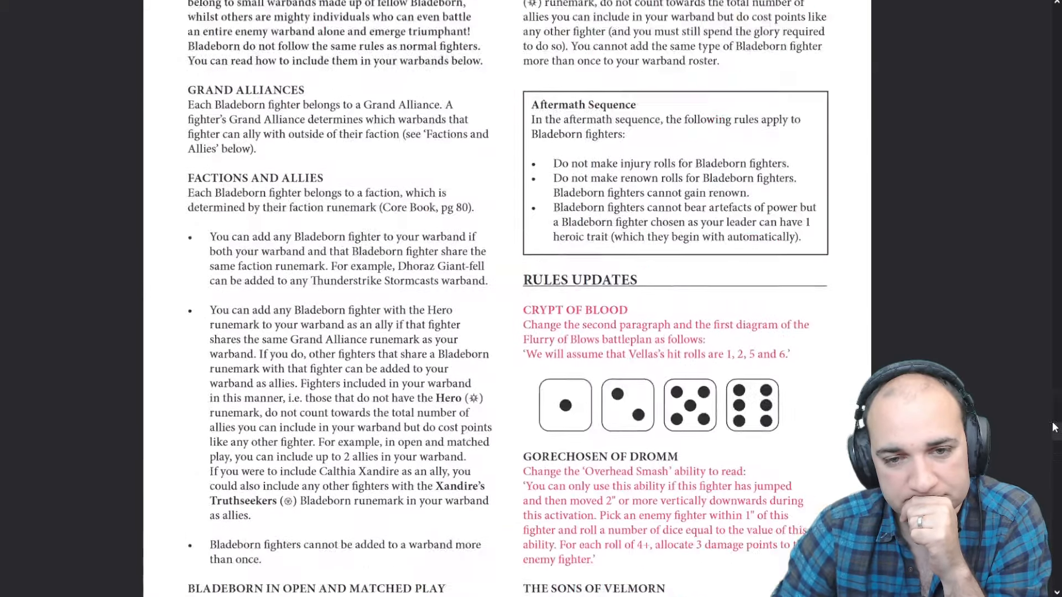
# - Scroll through page 6's Seraphon profiles, past Saurus Scar-Veteran on Aggradon, to the Kroxigor cards
pyautogui.scroll(-3)
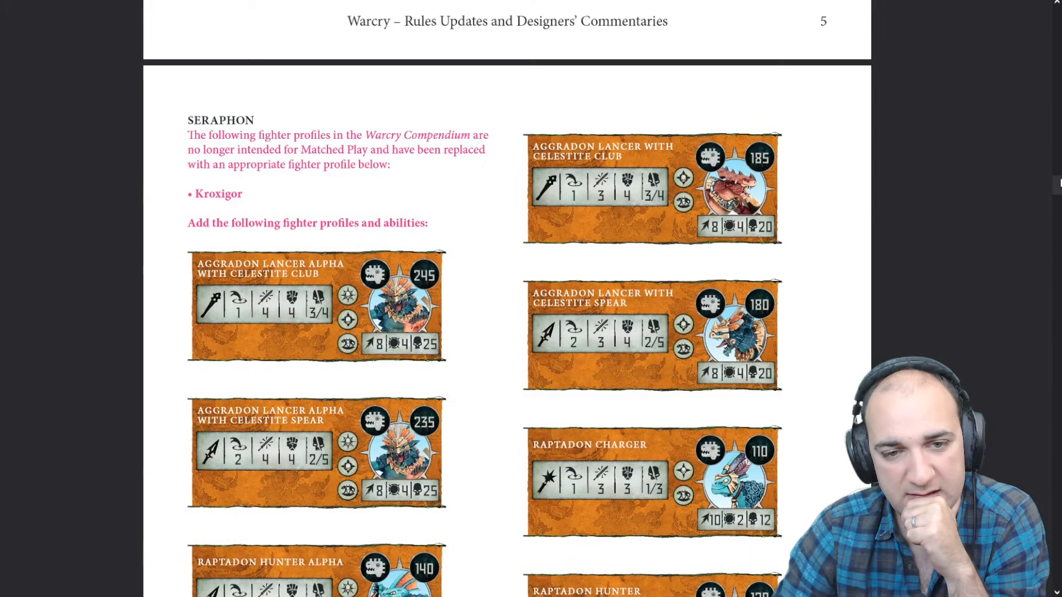
pyautogui.scroll(-3)
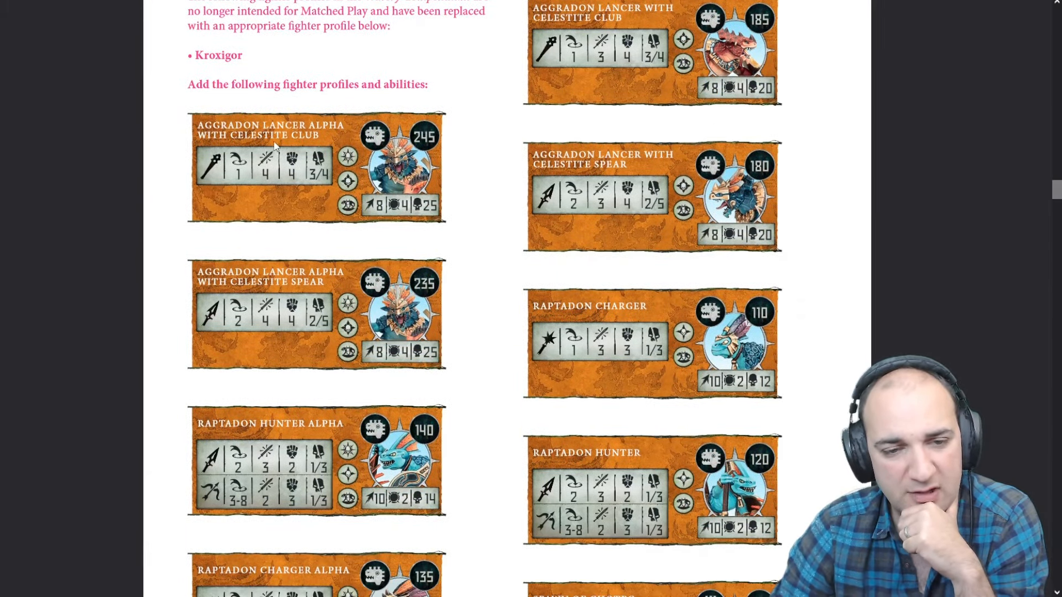
pyautogui.moveTo(319, 156)
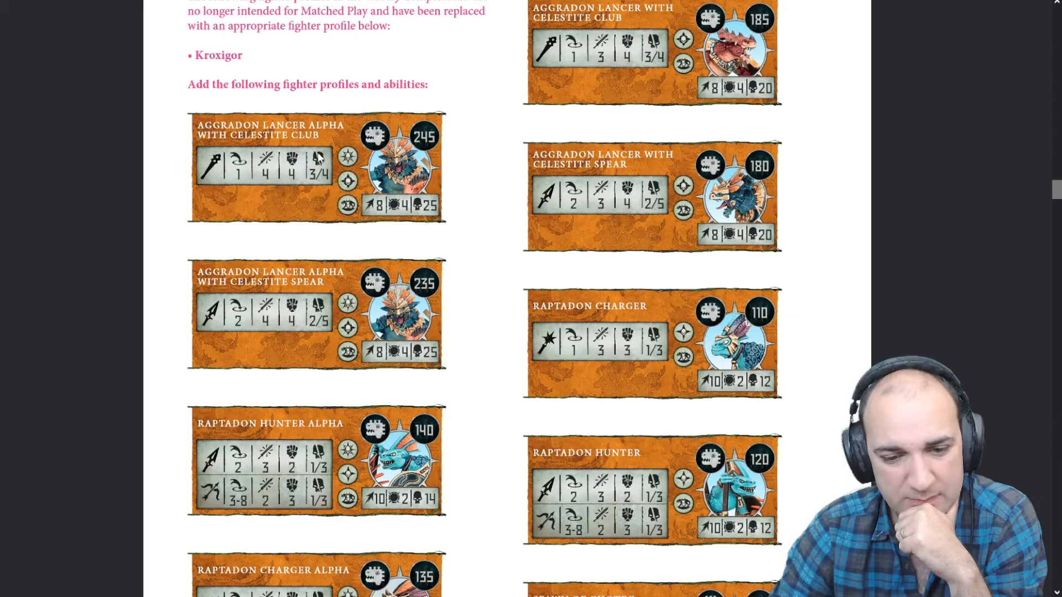
pyautogui.scroll(-3)
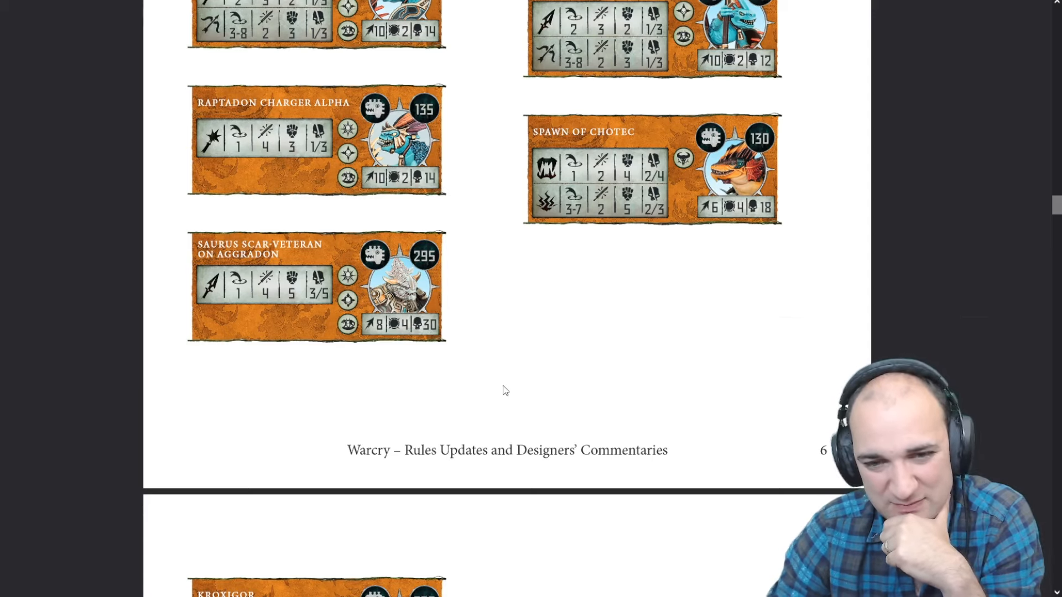
pyautogui.moveTo(477, 338)
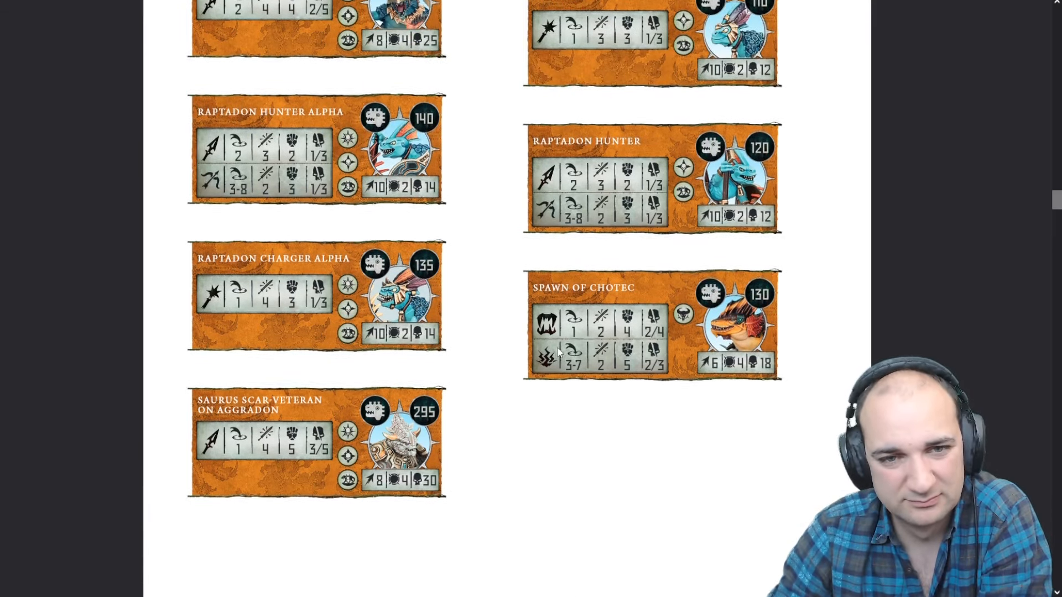
pyautogui.scroll(-3)
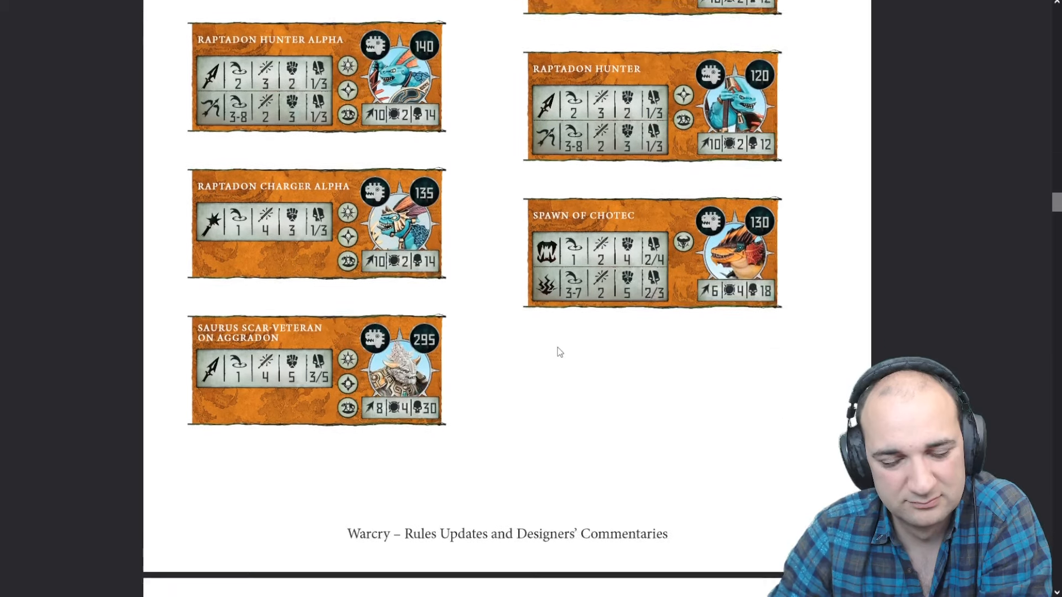
pyautogui.scroll(-3)
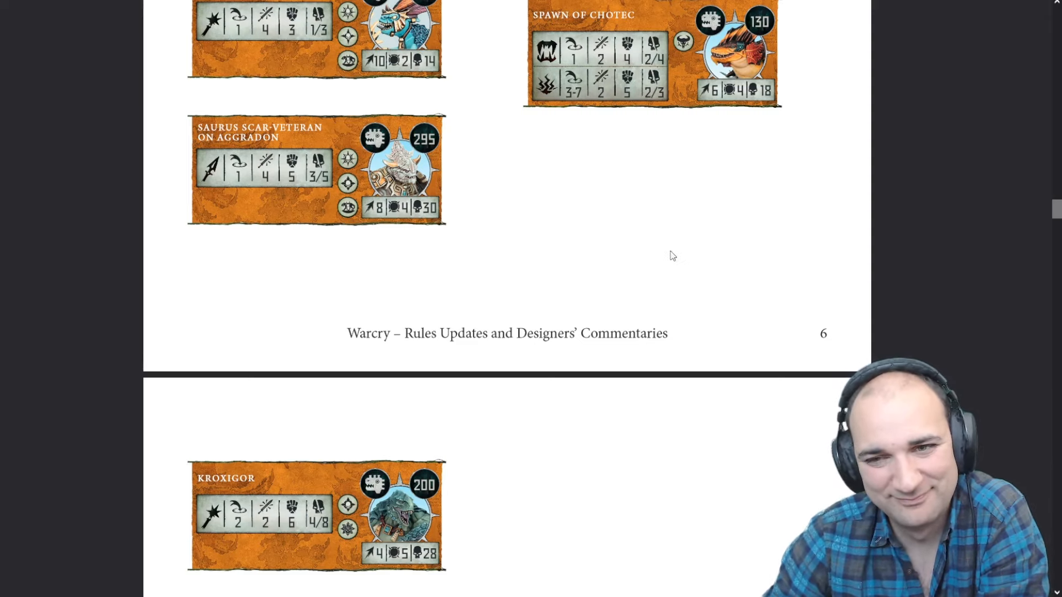
pyautogui.moveTo(666, 260)
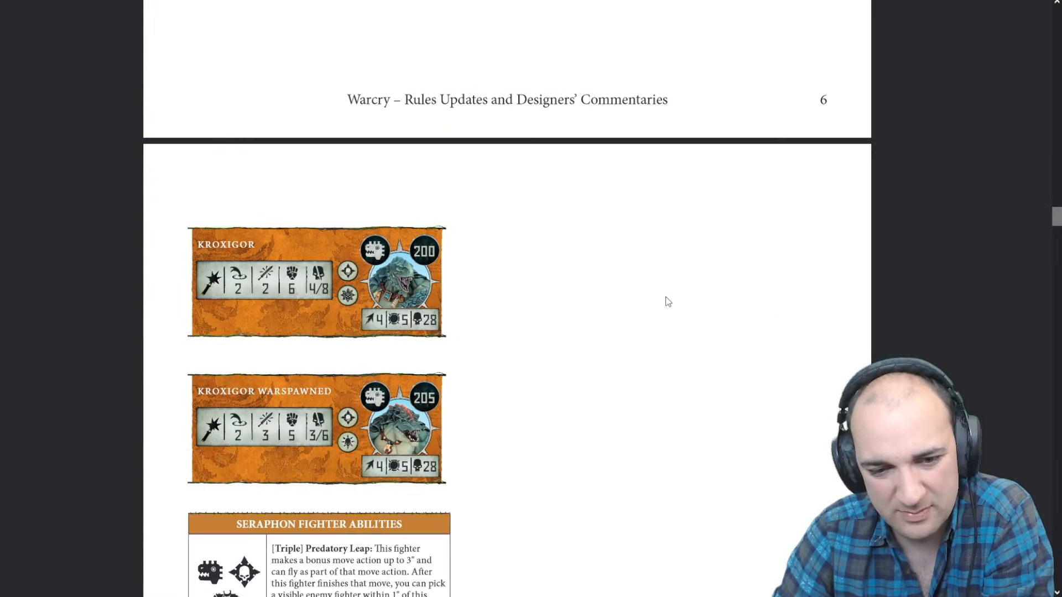
# - Read down the Seraphon Fighter Abilities table from Predatory Leap through Spawn of Sotek into Raptadon Tactics
pyautogui.scroll(-3)
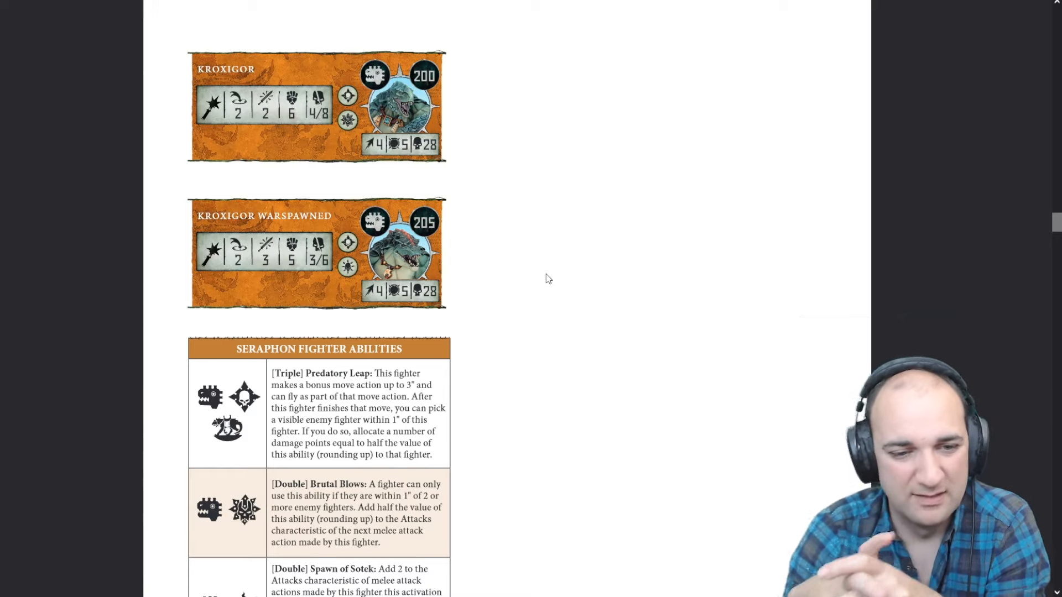
pyautogui.scroll(-3)
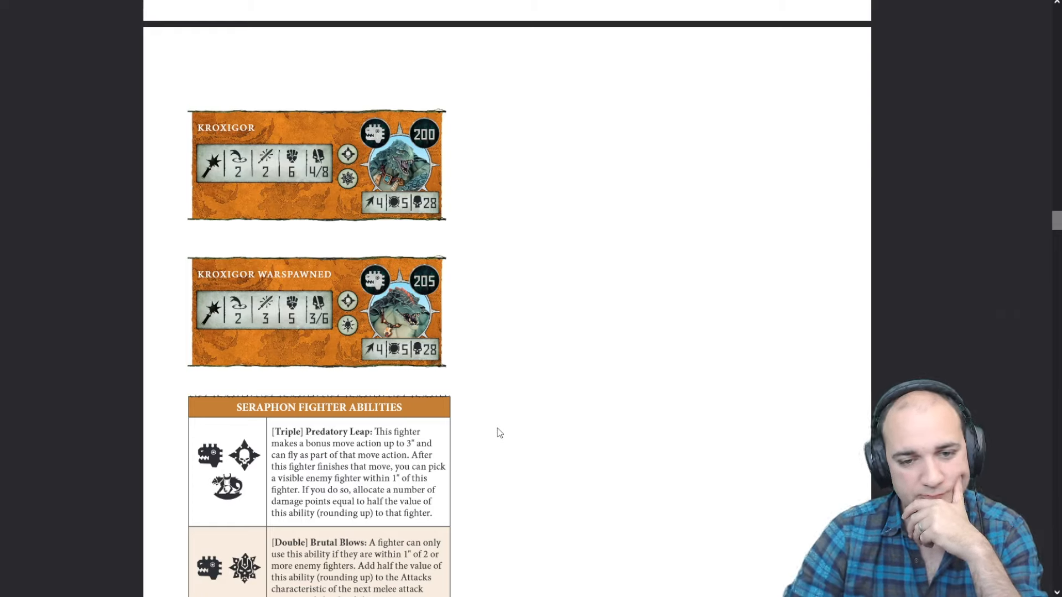
pyautogui.scroll(-3)
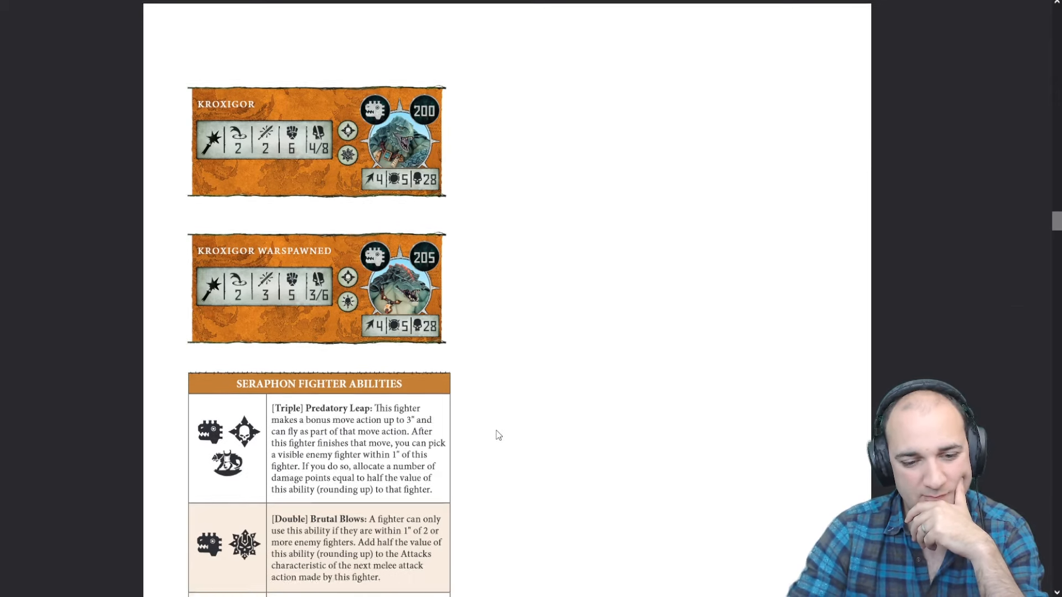
pyautogui.scroll(-3)
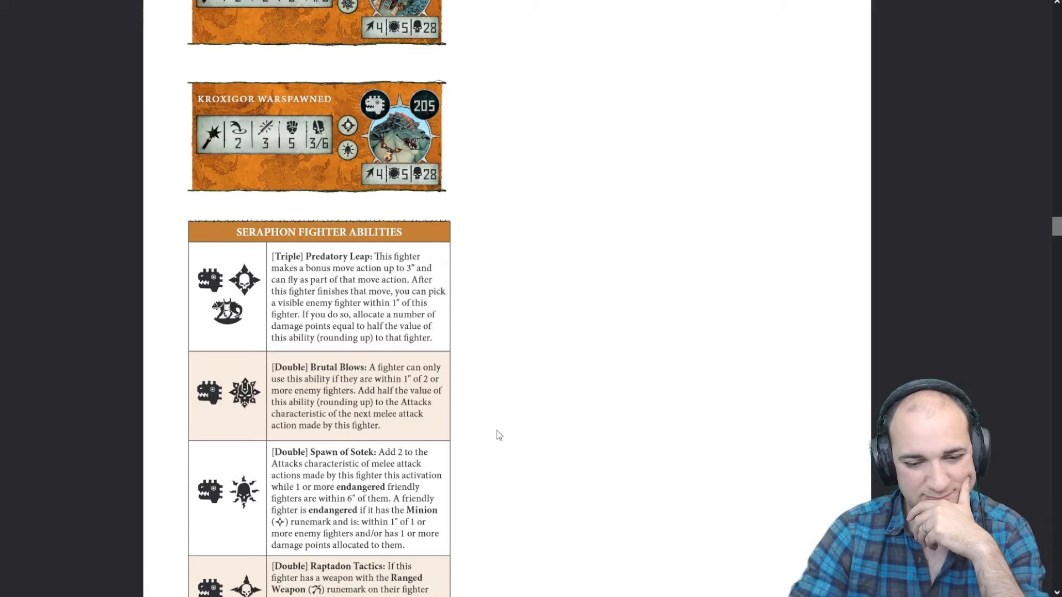
# - Bring page 6's Raptadon Charger Alpha and Saurus Scar-Veteran on Aggradon profiles into view
pyautogui.scroll(-3)
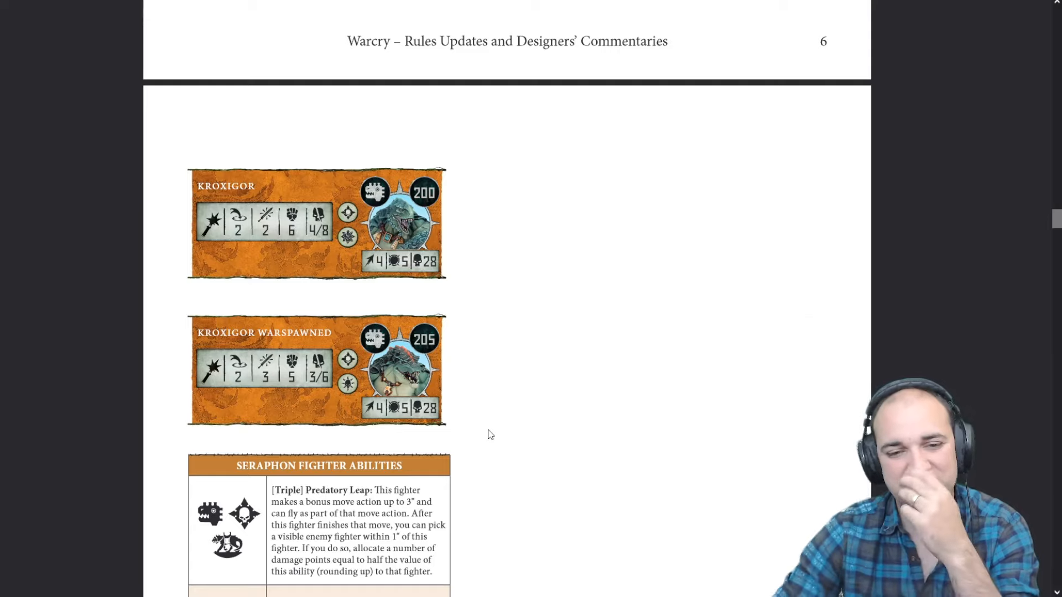
pyautogui.moveTo(528, 420)
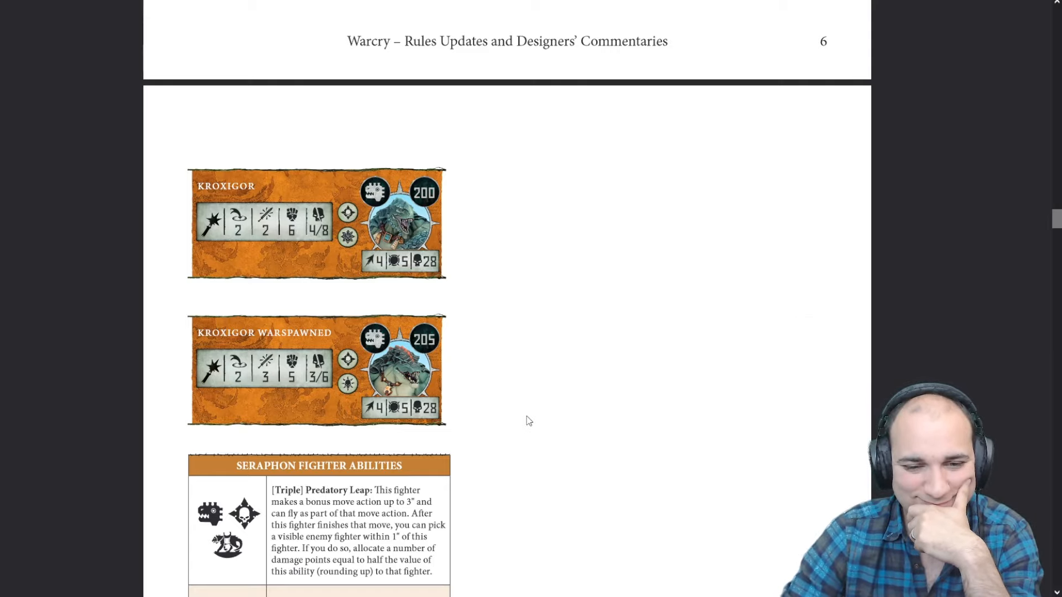
pyautogui.scroll(-3)
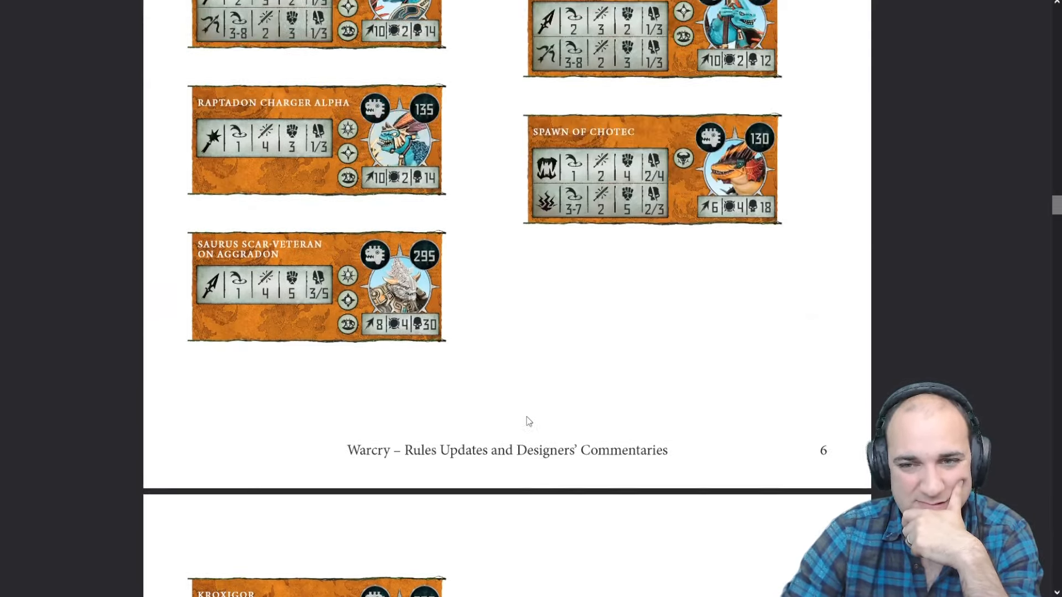
# - Scroll to the Warbands of Ghur updates for Hunters of Huanchi and Questor Soulsworn
pyautogui.scroll(-3)
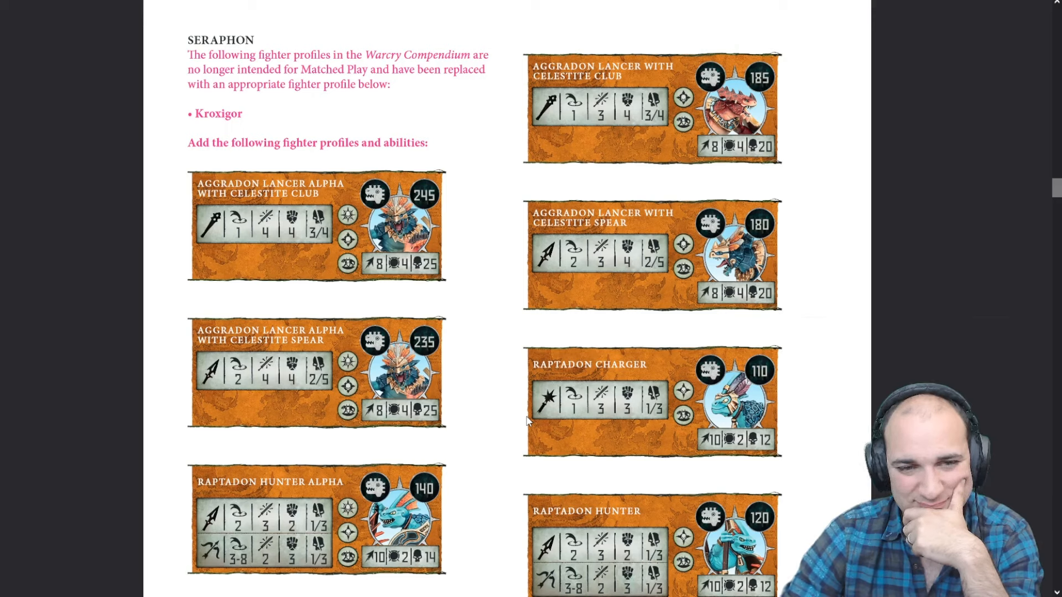
pyautogui.moveTo(879, 230)
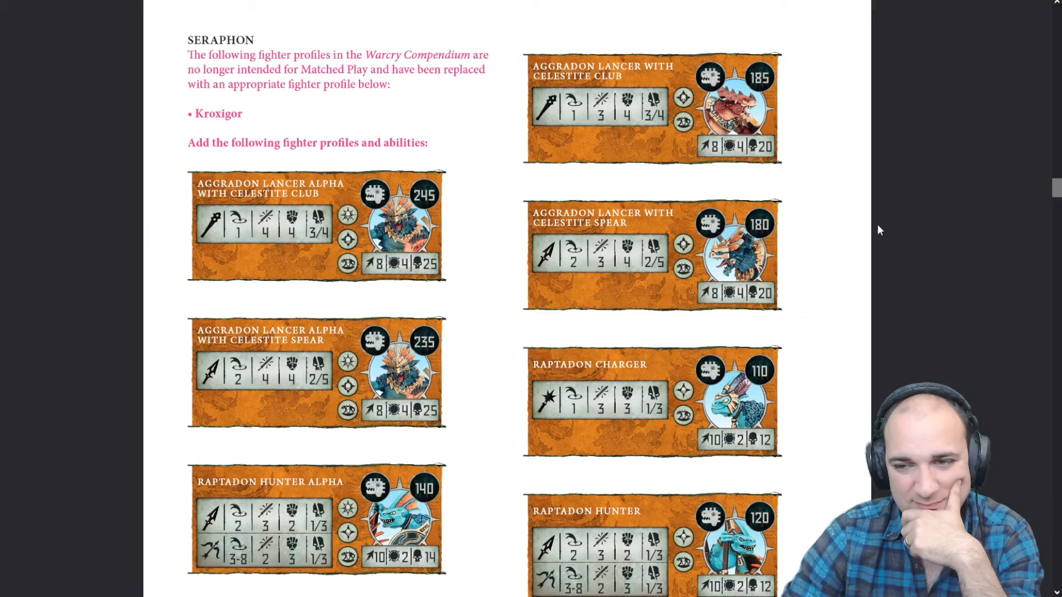
pyautogui.moveTo(967, 211)
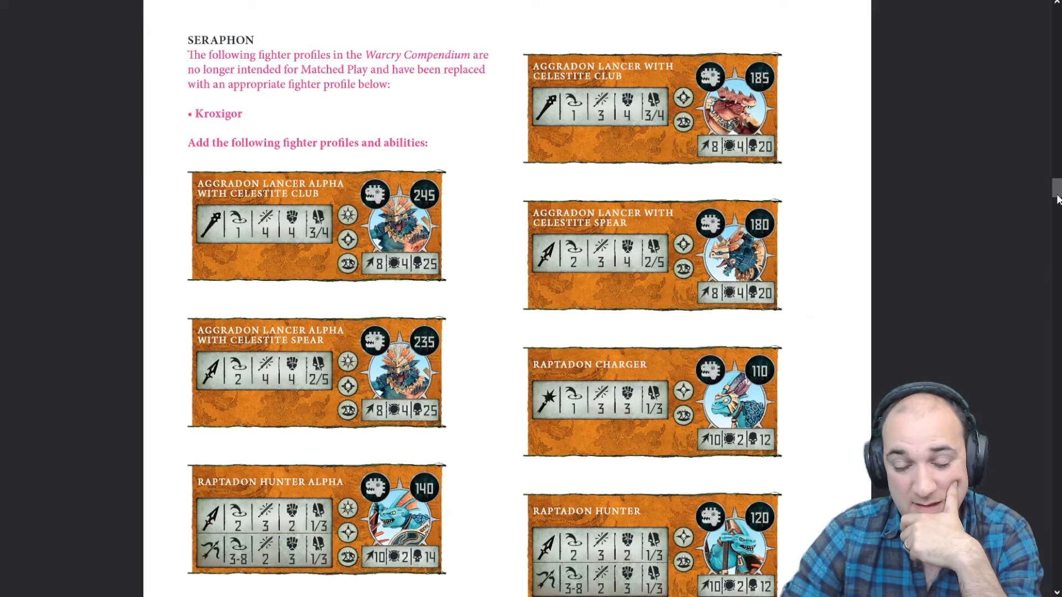
pyautogui.scroll(-3)
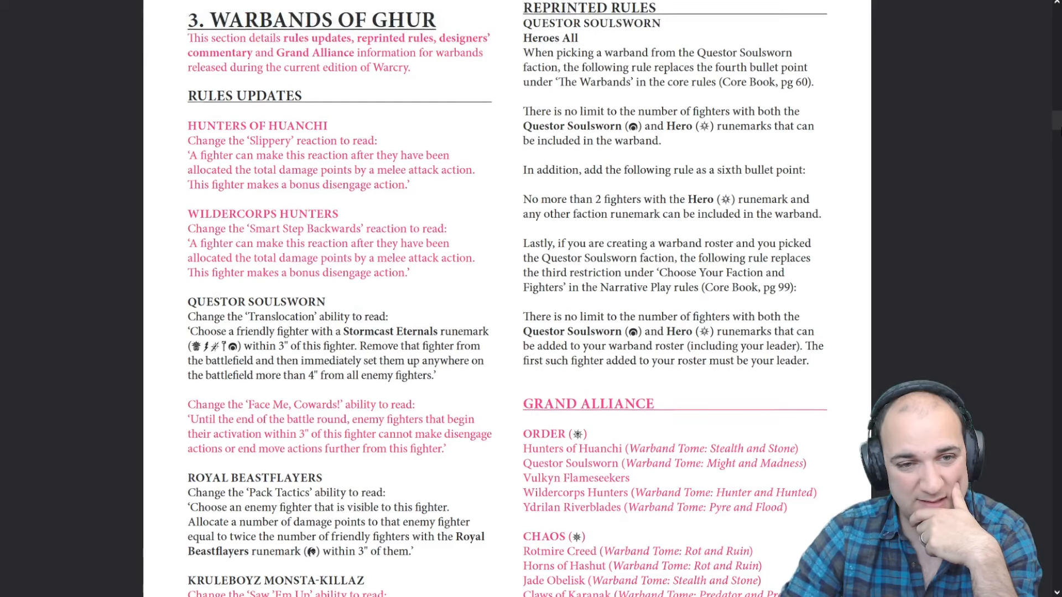
pyautogui.scroll(-3)
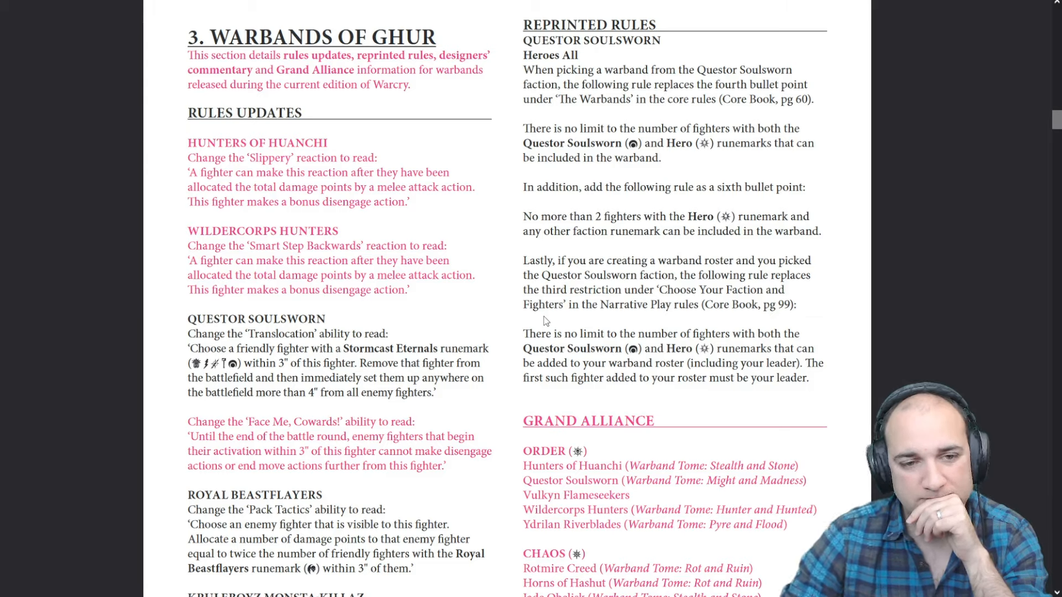
pyautogui.moveTo(992, 198)
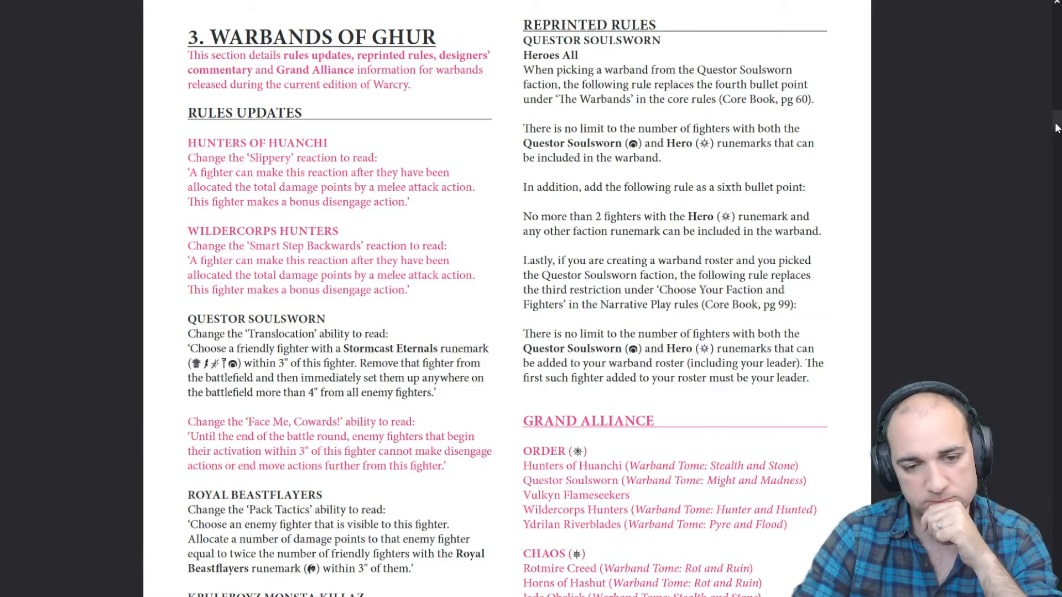
# - Scroll past the Slaves to Darkness profiles to the Bringers of Death page and Mortisan Ossifector
pyautogui.scroll(-3)
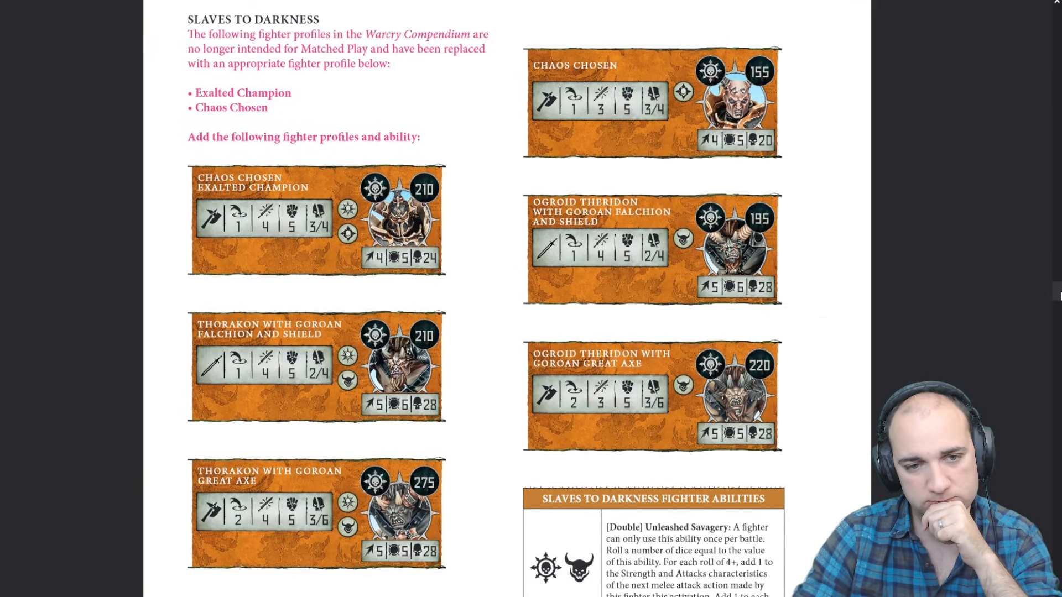
pyautogui.scroll(-3)
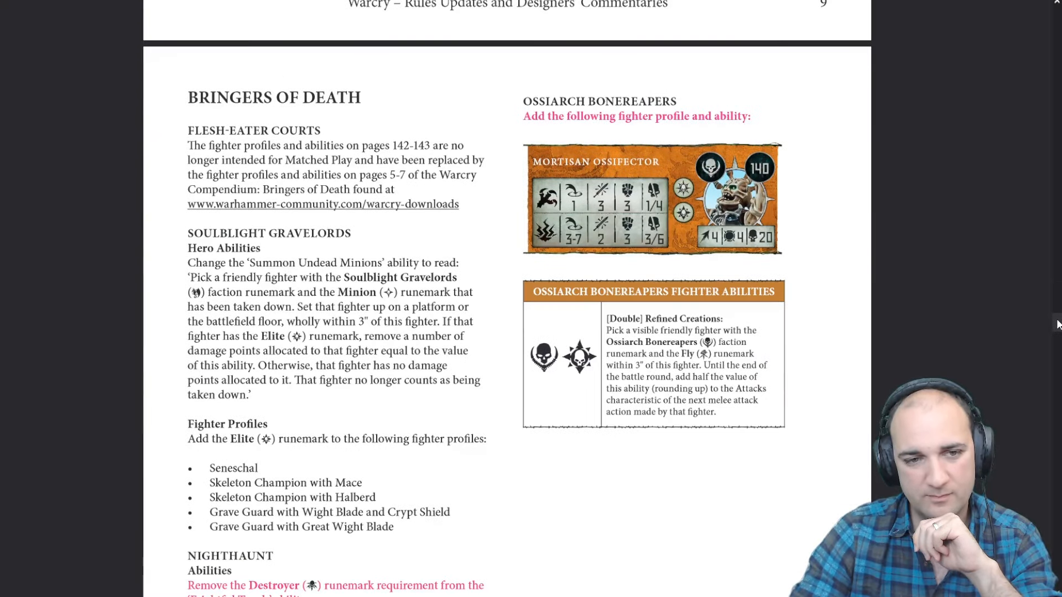
# - Scroll past the Nighthaunt and Harbingers of Destruction pages to the Sentinels of Order points table
pyautogui.scroll(-3)
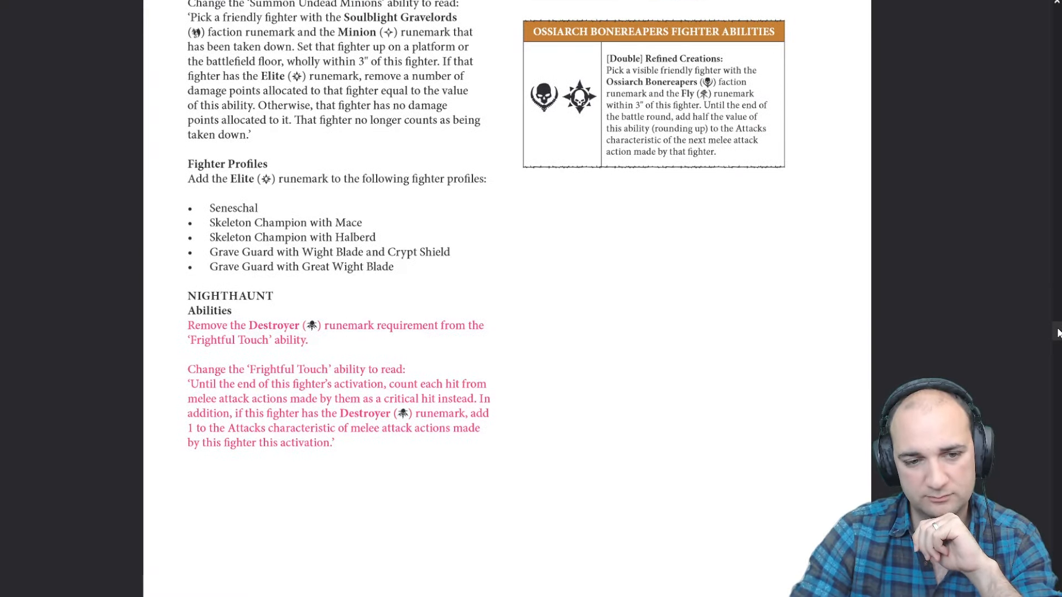
pyautogui.scroll(-3)
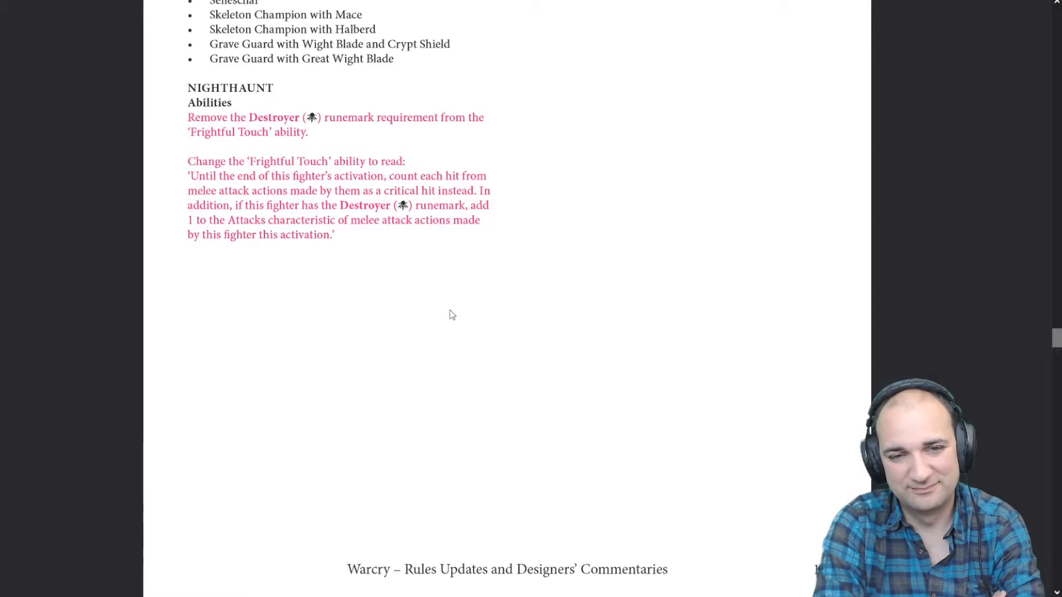
pyautogui.moveTo(1036, 345)
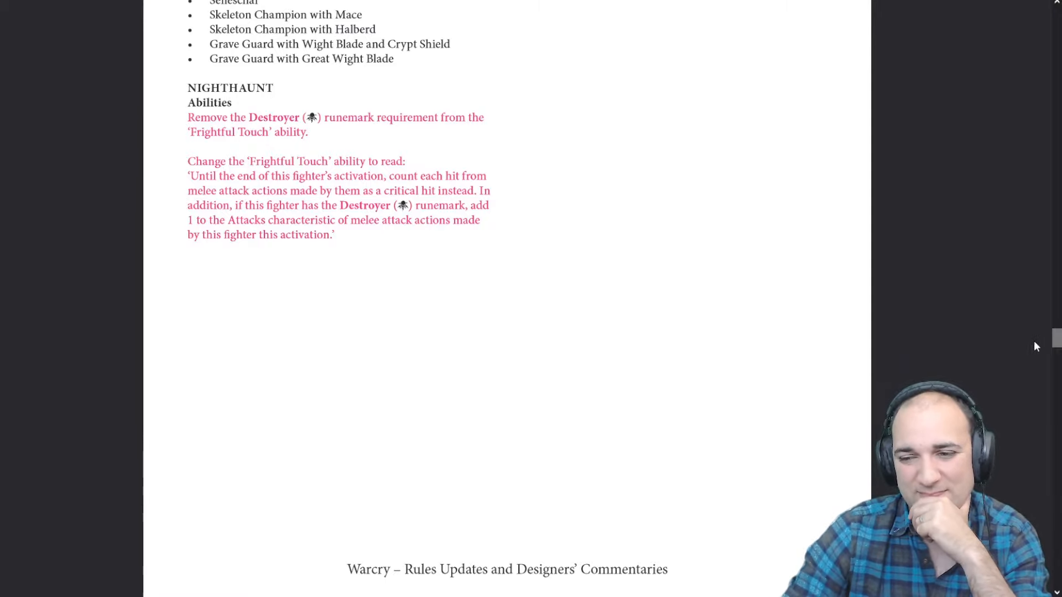
pyautogui.scroll(-3)
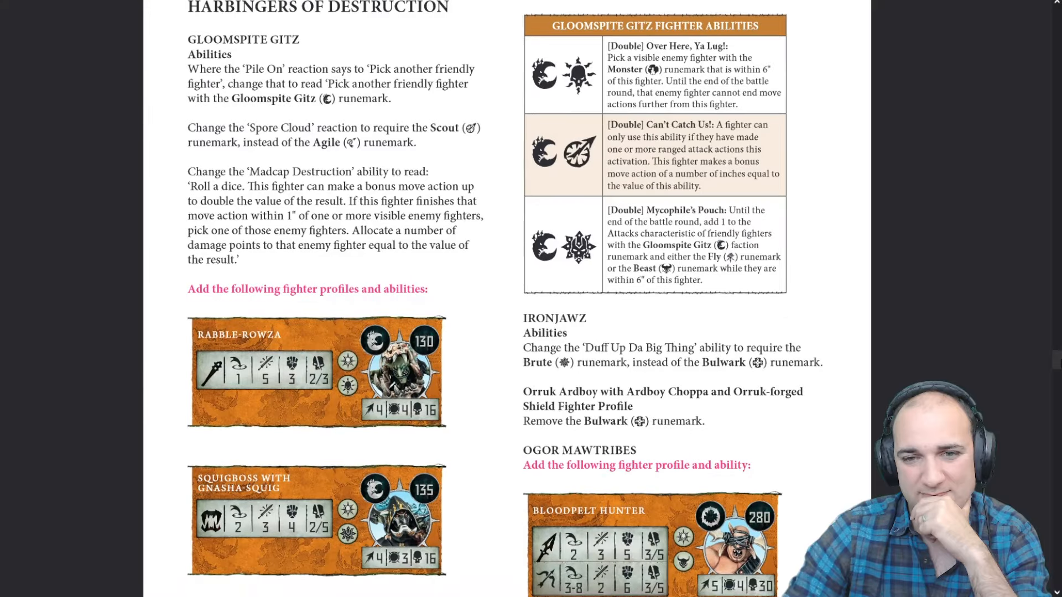
pyautogui.scroll(-3)
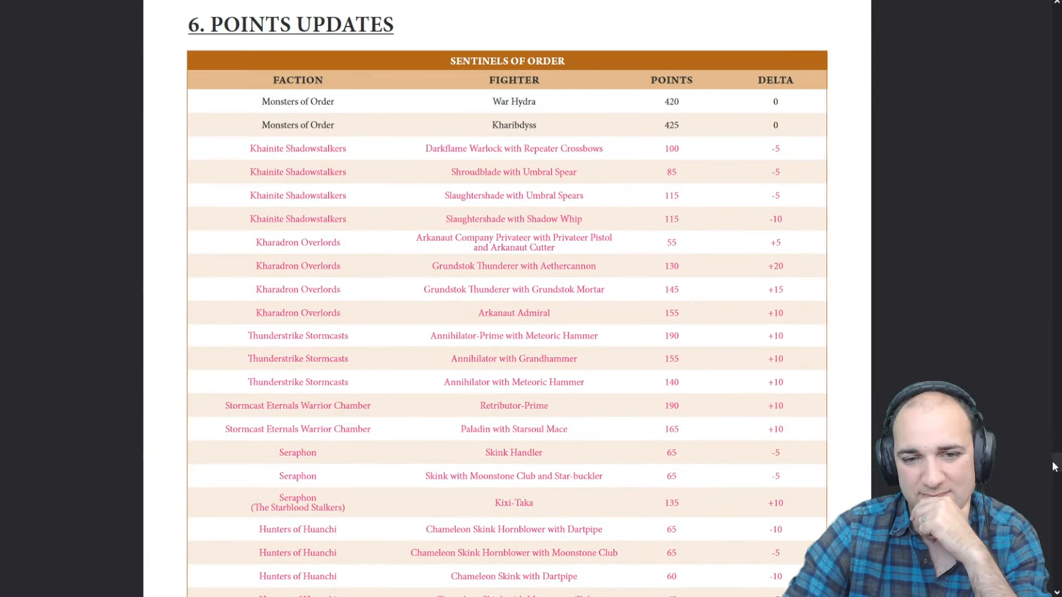
# - Scroll past the Agents of Chaos points to the full Bringers of Death points table
pyautogui.scroll(-3)
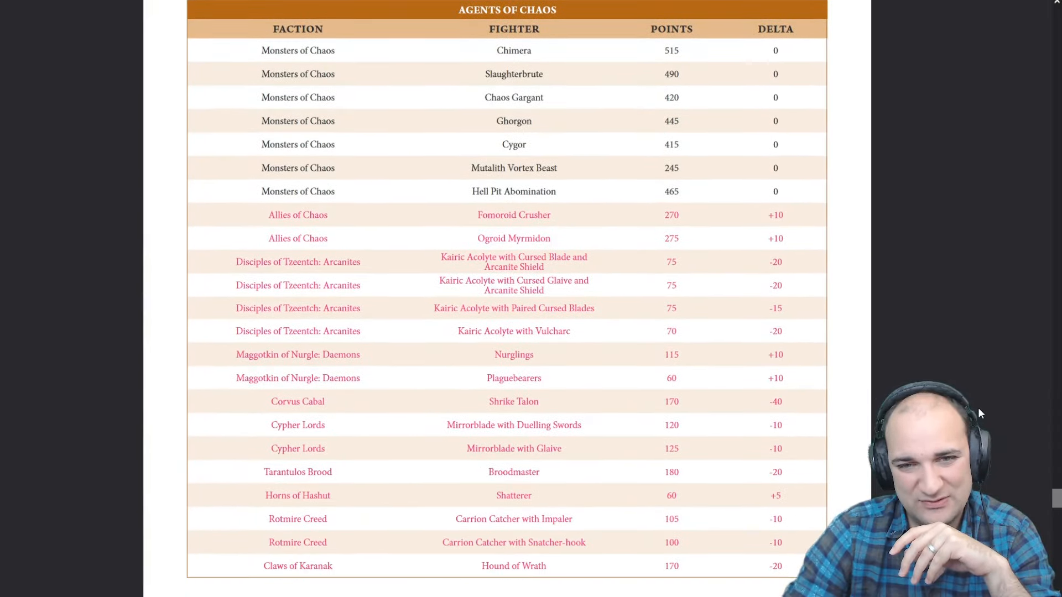
pyautogui.scroll(-3)
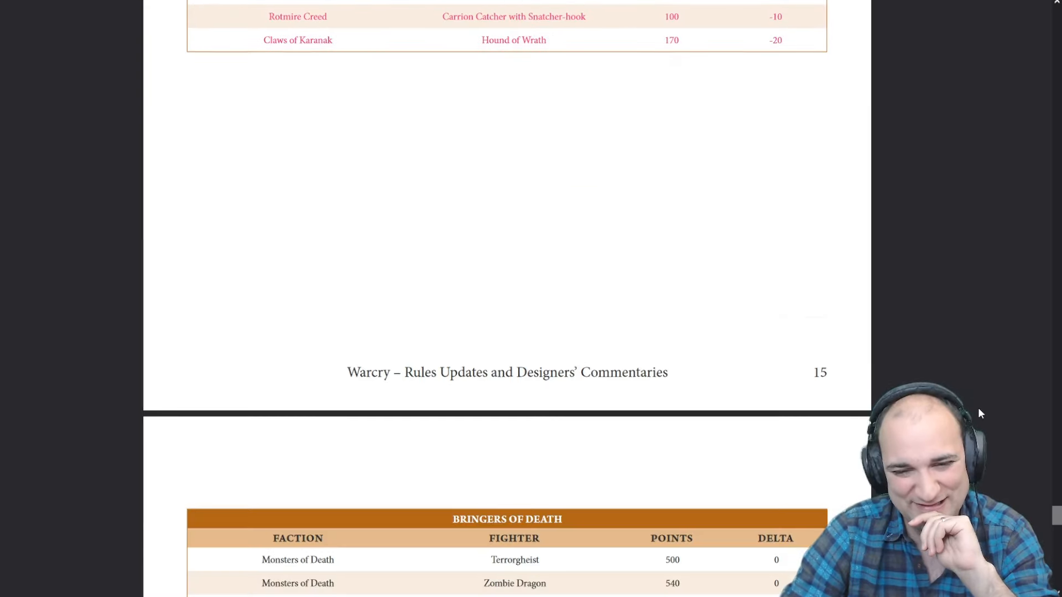
pyautogui.scroll(-3)
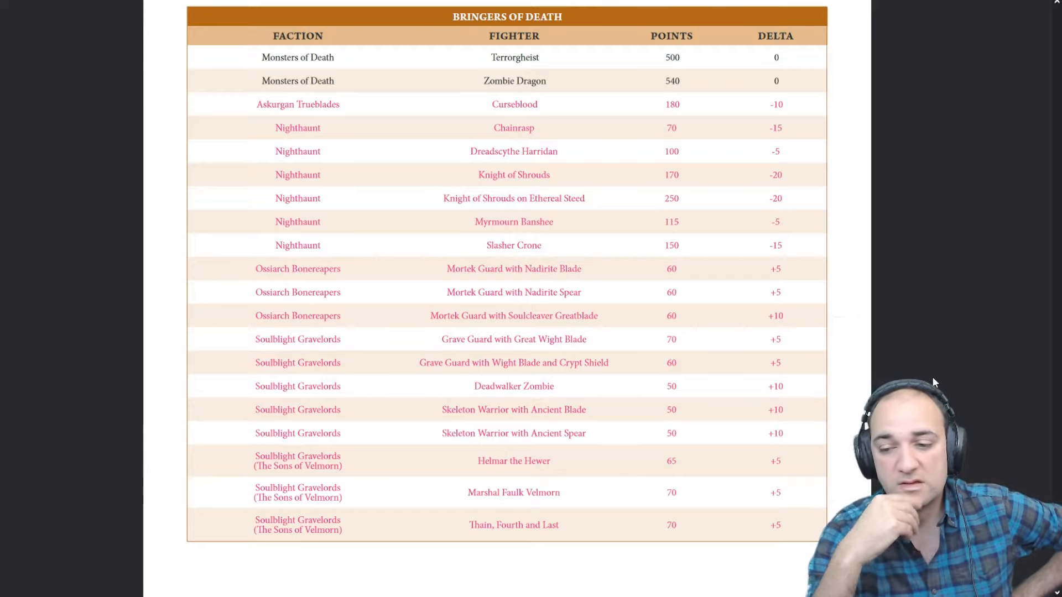
# - Scroll to the Bringers of Death page showing the Mortisan Ossifector profile
pyautogui.scroll(-3)
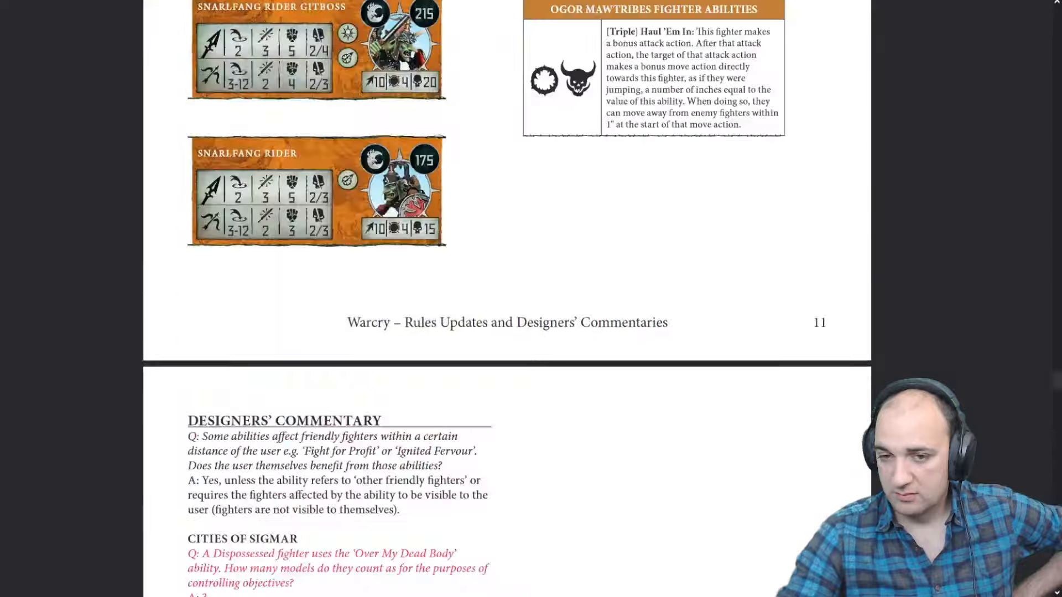
pyautogui.scroll(3)
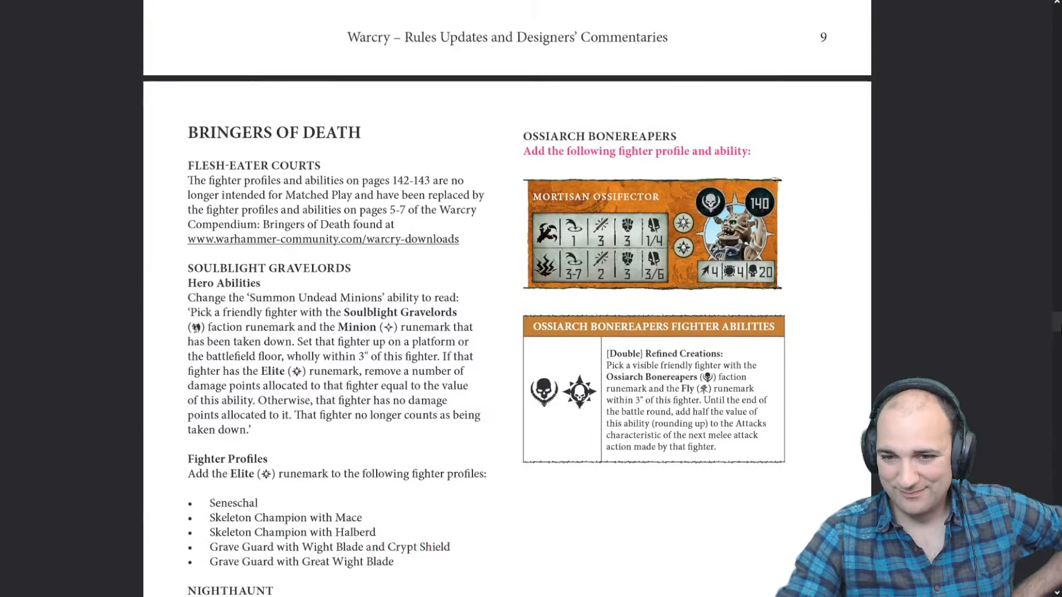
pyautogui.scroll(-3)
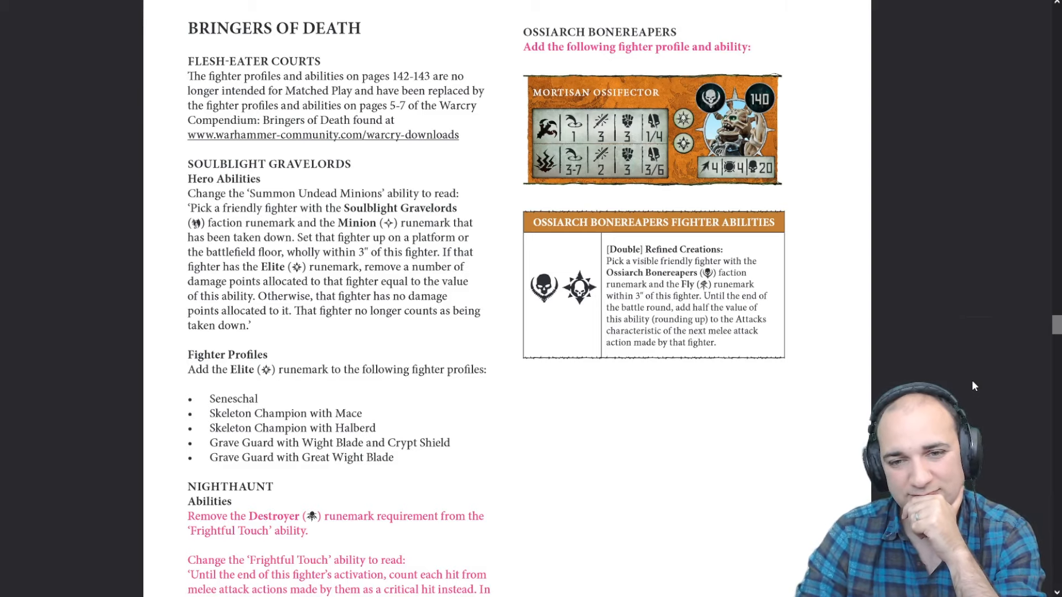
pyautogui.moveTo(1055, 324)
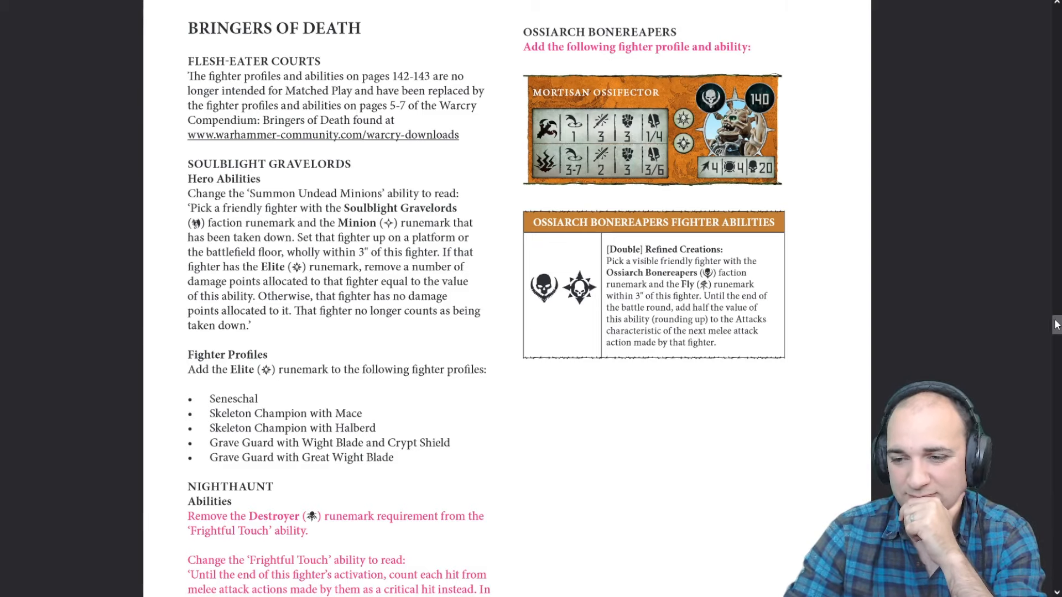
# - Scroll past Harbingers of Destruction and Points Updates to the Slaanesh Sybarites section
pyautogui.scroll(-3)
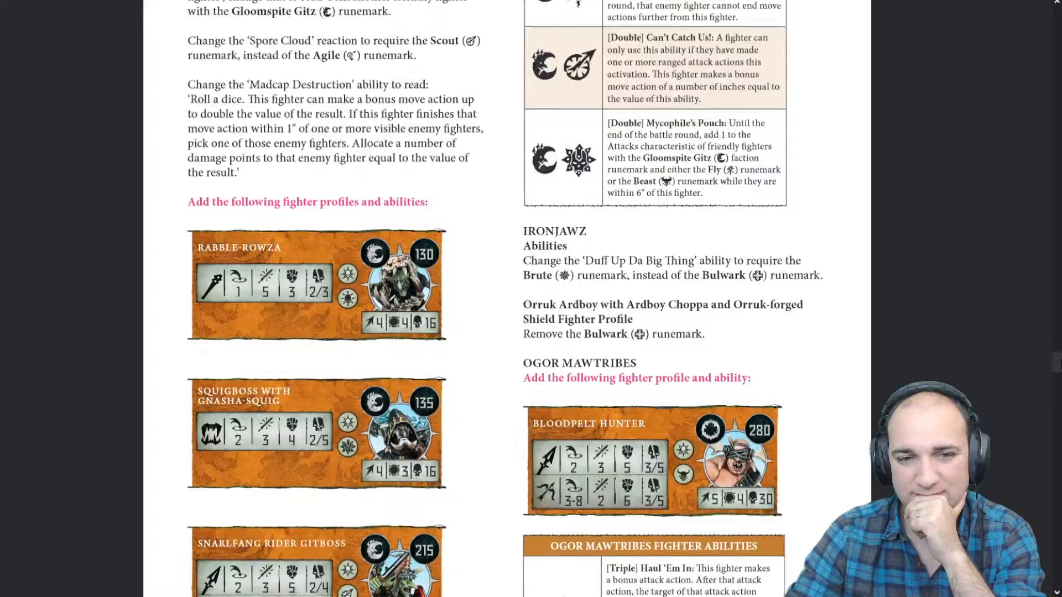
pyautogui.scroll(-3)
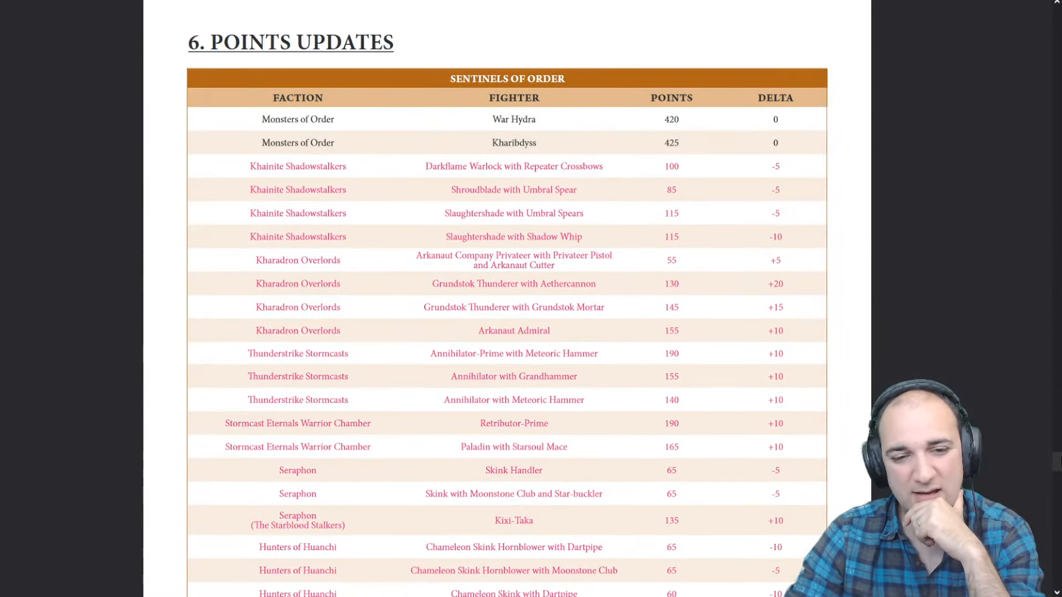
pyautogui.scroll(-3)
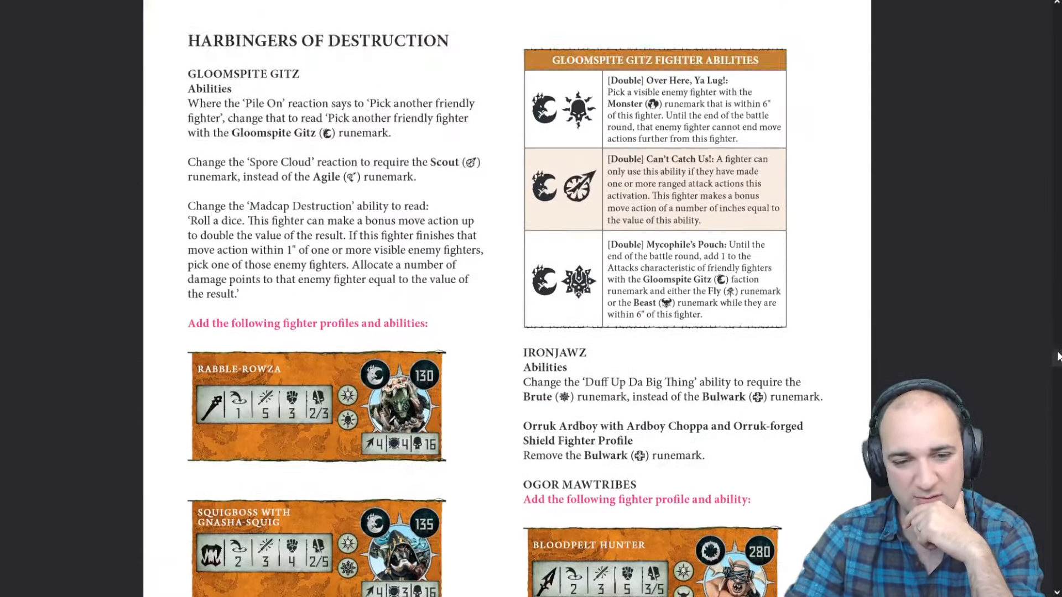
pyautogui.scroll(-3)
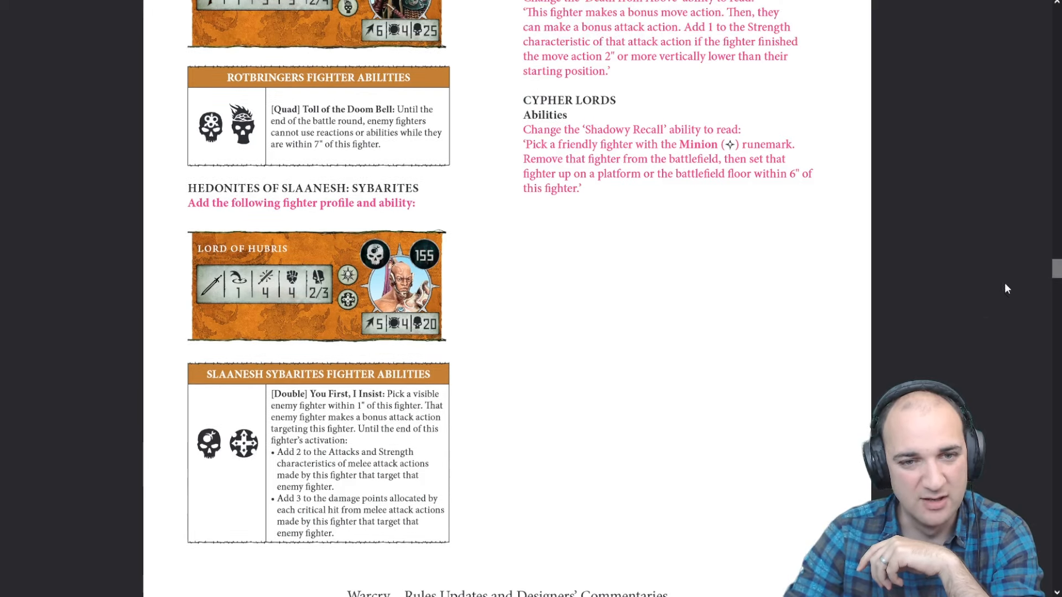
pyautogui.scroll(-3)
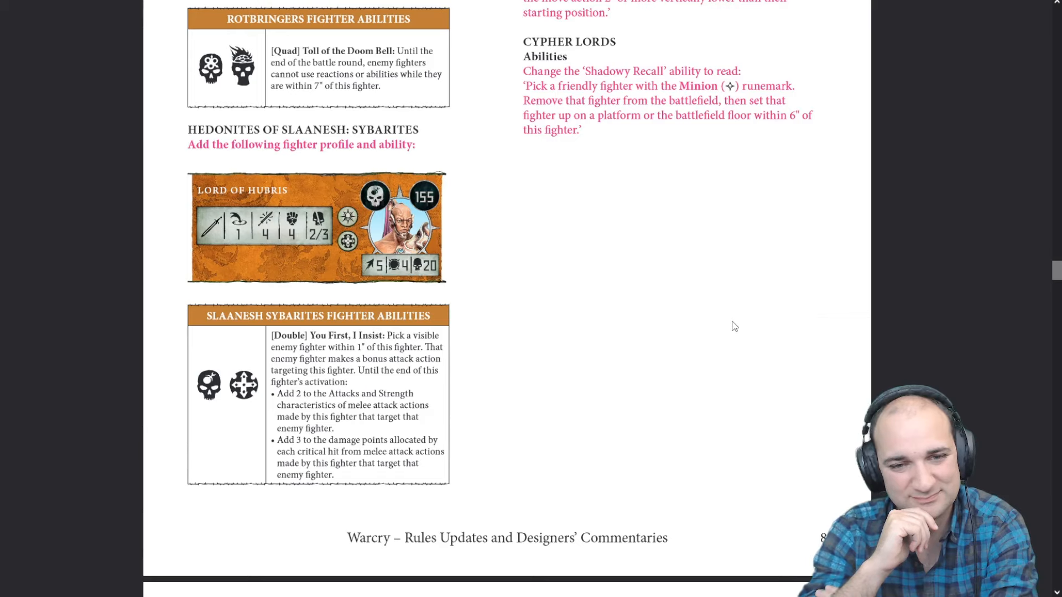
pyautogui.moveTo(963, 296)
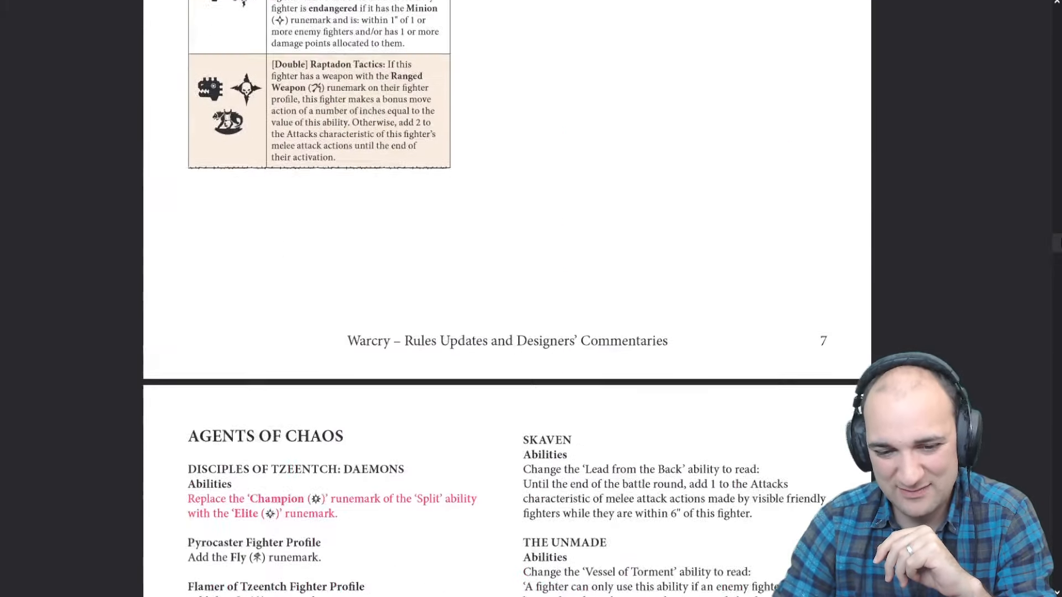
# - Scroll to the Ironjawz runemark changes, new fighter cards and Bloodpelt Hunter profile
pyautogui.scroll(-3)
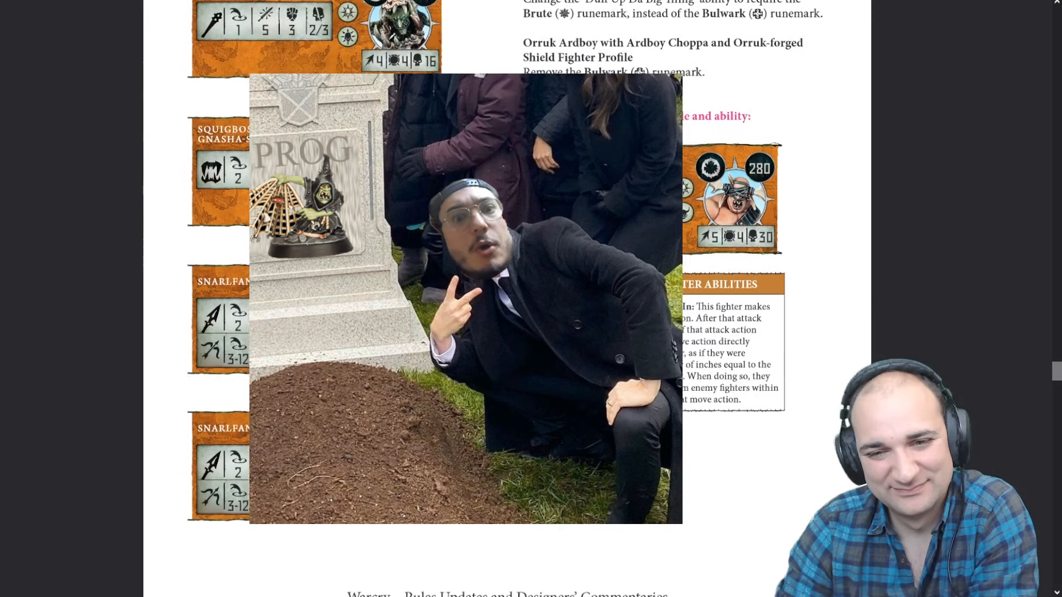
pyautogui.scroll(-3)
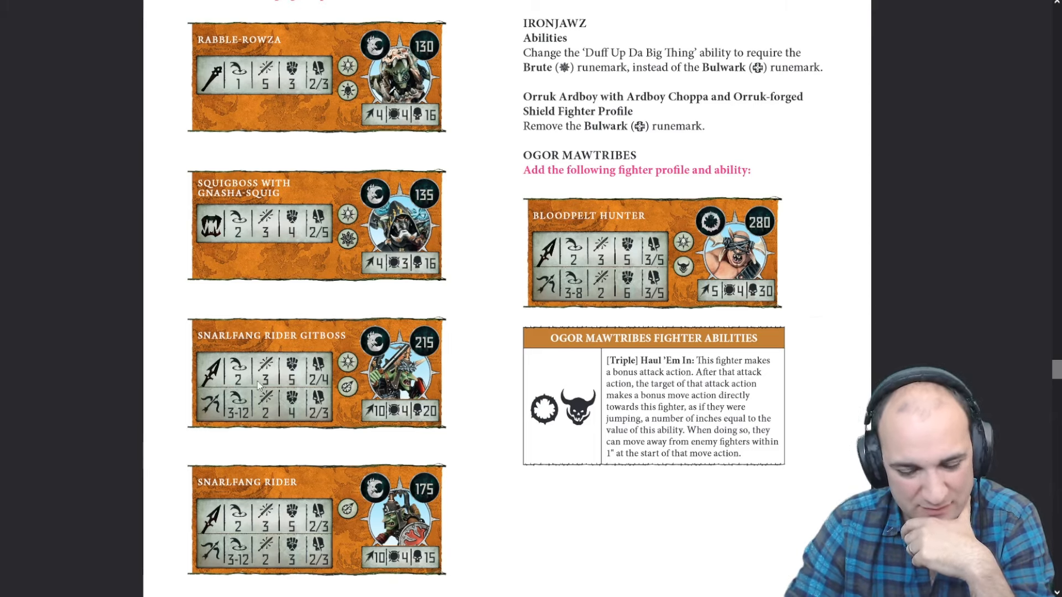
pyautogui.moveTo(437, 437)
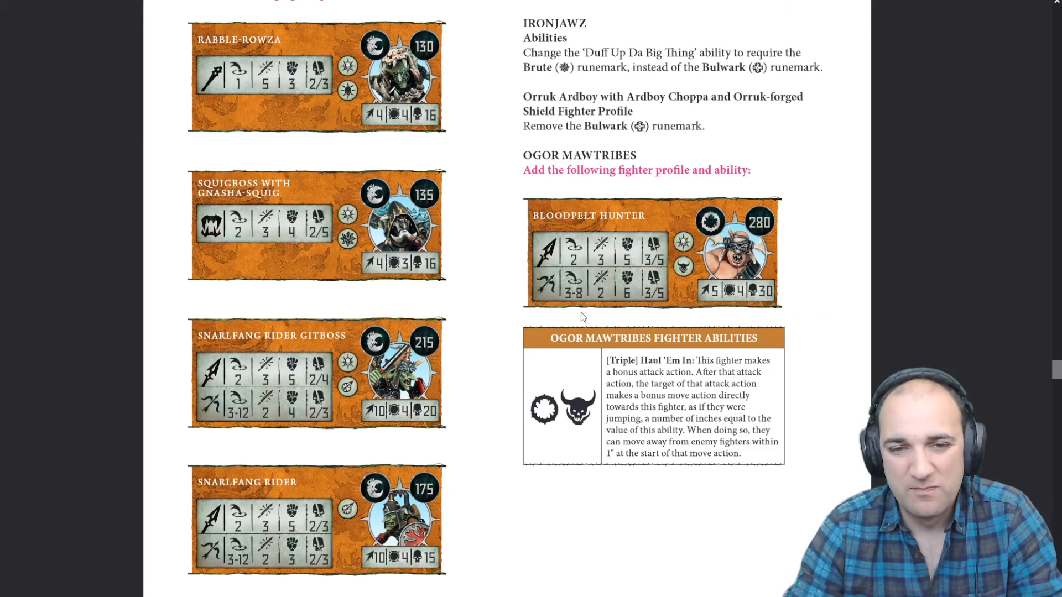
# - Scroll to the Harbingers of Destruction Gloomspite Gitz abilities, ending at the Snarlfang Rider
pyautogui.scroll(3)
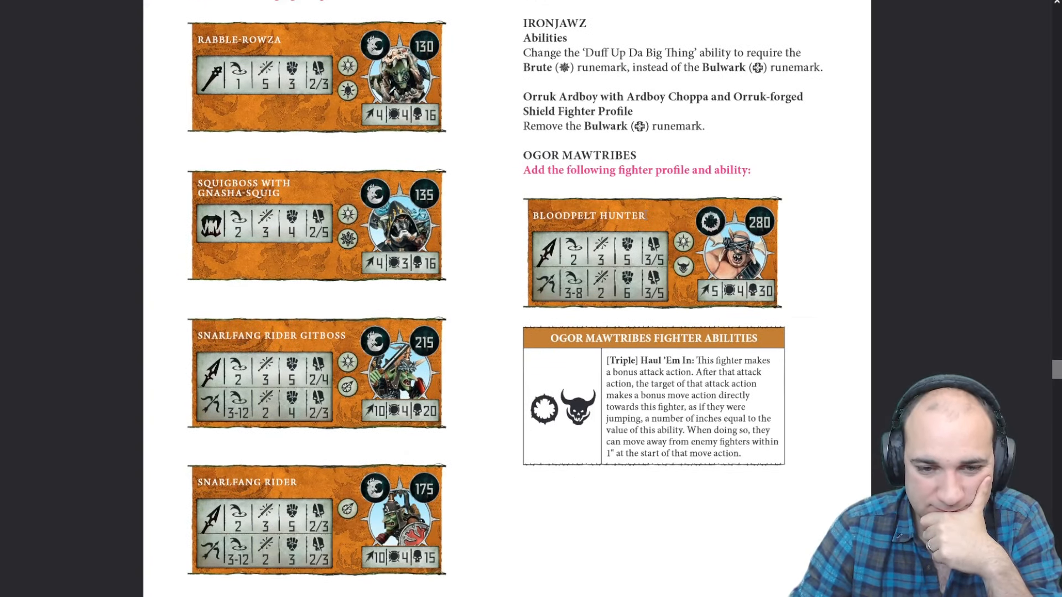
pyautogui.moveTo(477, 313)
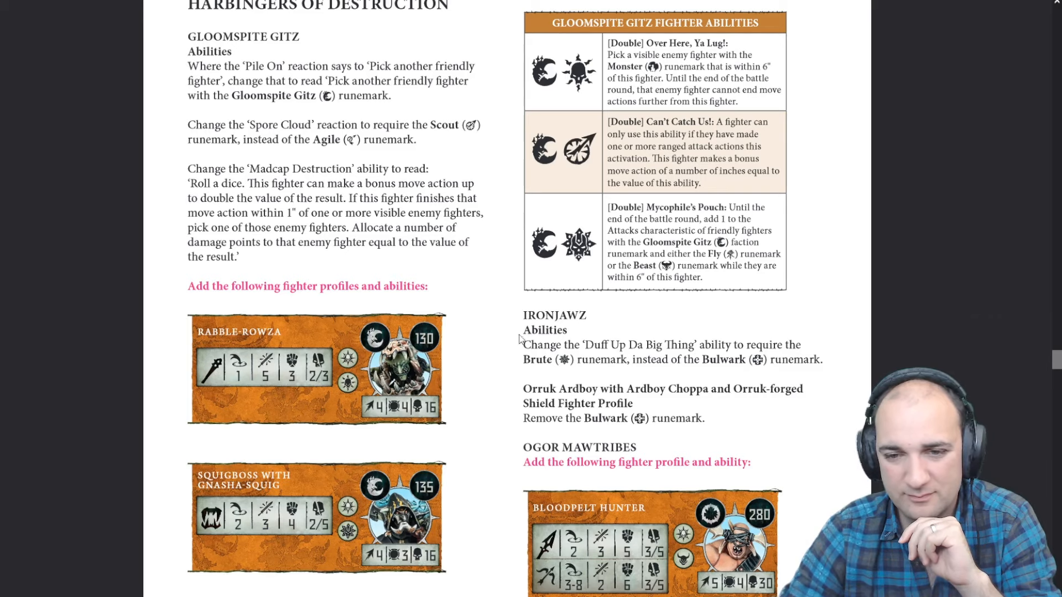
pyautogui.scroll(-3)
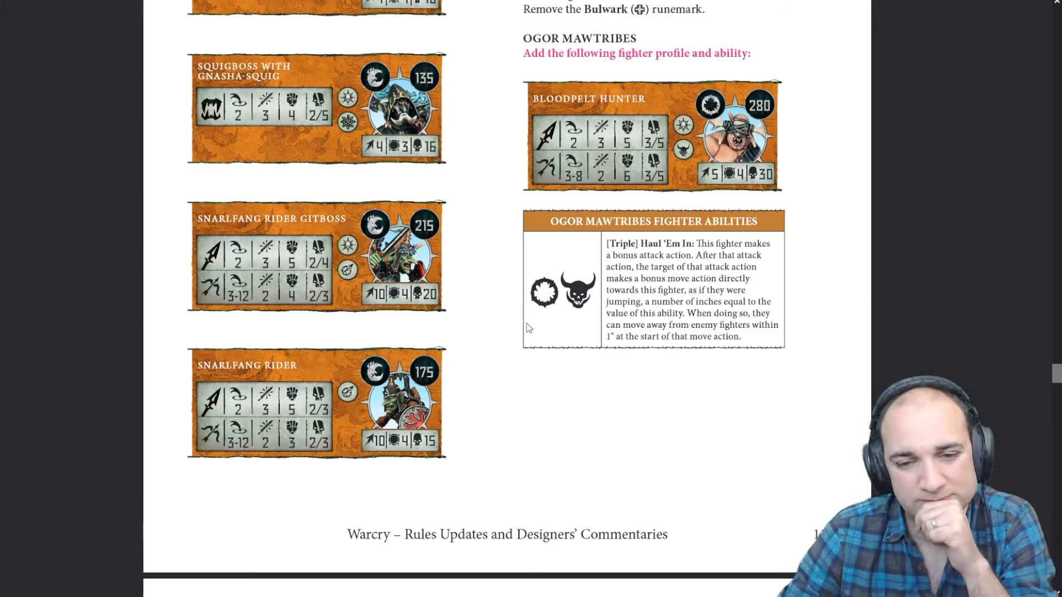
pyautogui.moveTo(551, 426)
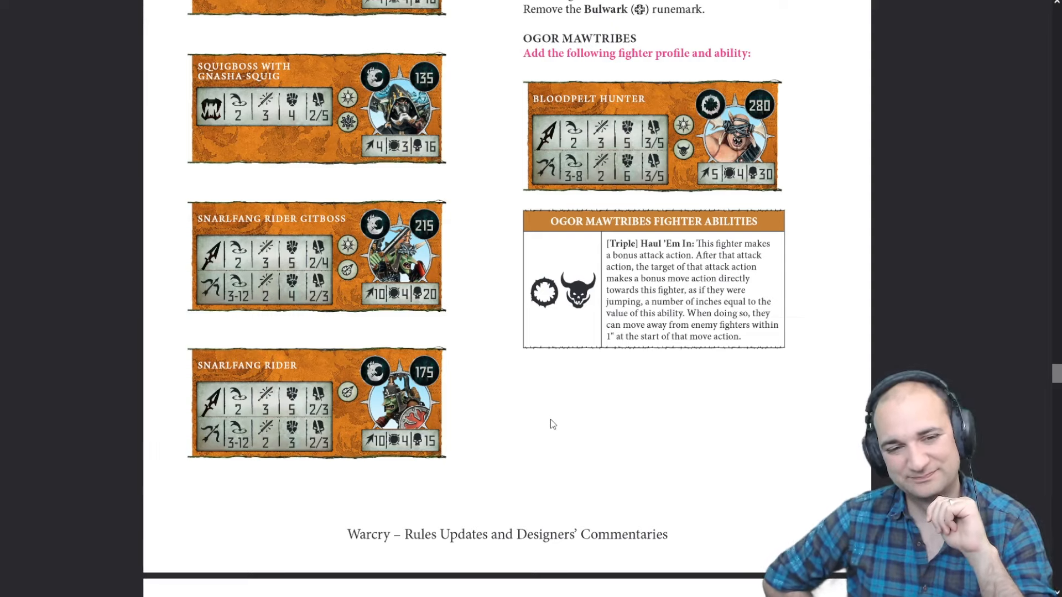
# - Scroll to the bottom of page 8 showing the You First, I Insist ability
pyautogui.scroll(-3)
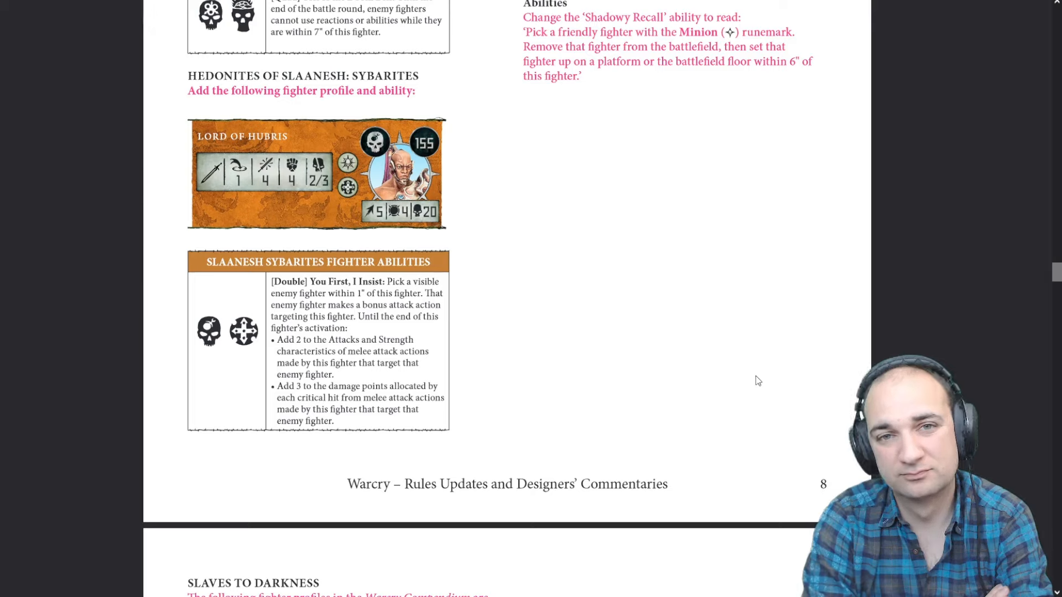
pyautogui.moveTo(792, 376)
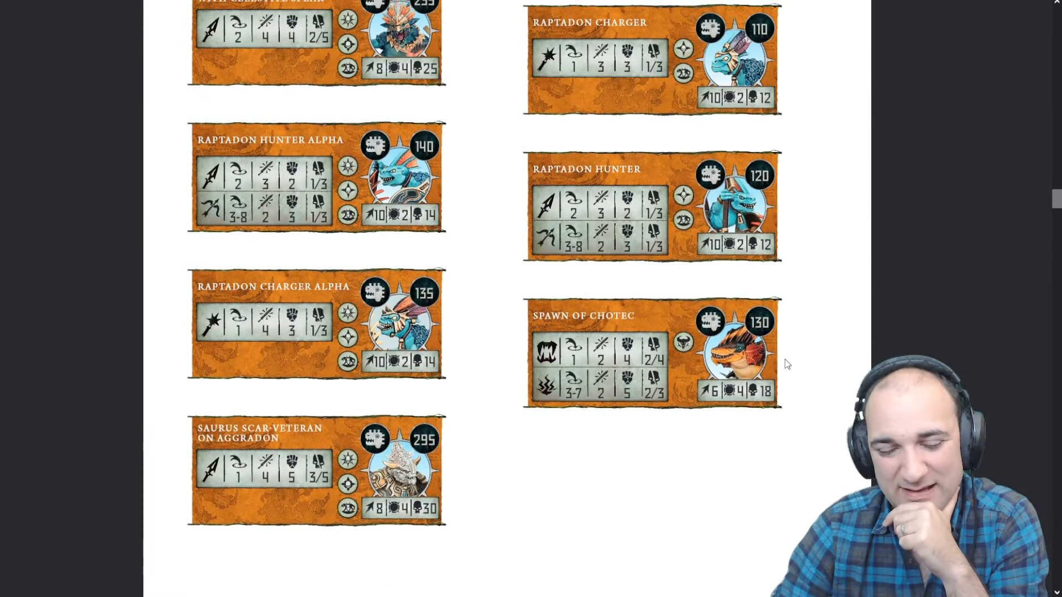
# - Scroll to the Agents of Chaos page with Tzeentch Daemons, Skaven, Unmade and Corvus Cabal updates
pyautogui.scroll(-3)
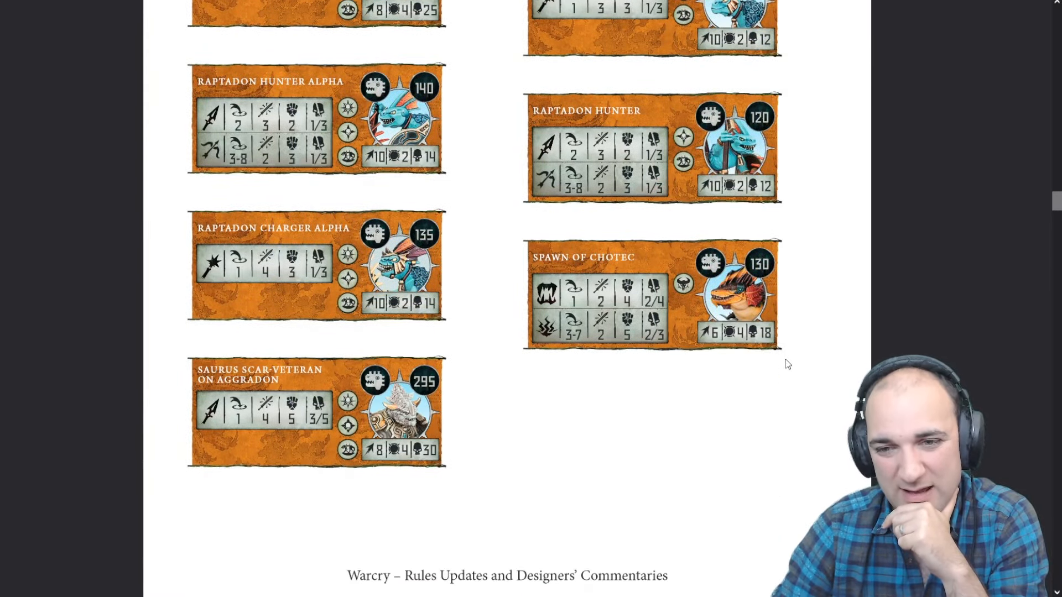
pyautogui.scroll(-3)
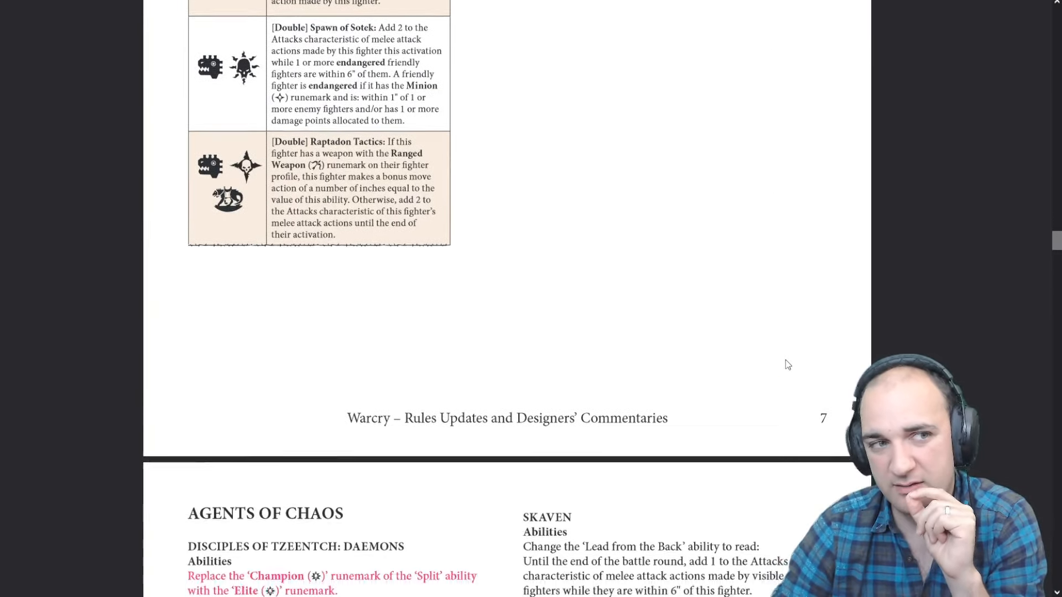
pyautogui.scroll(-3)
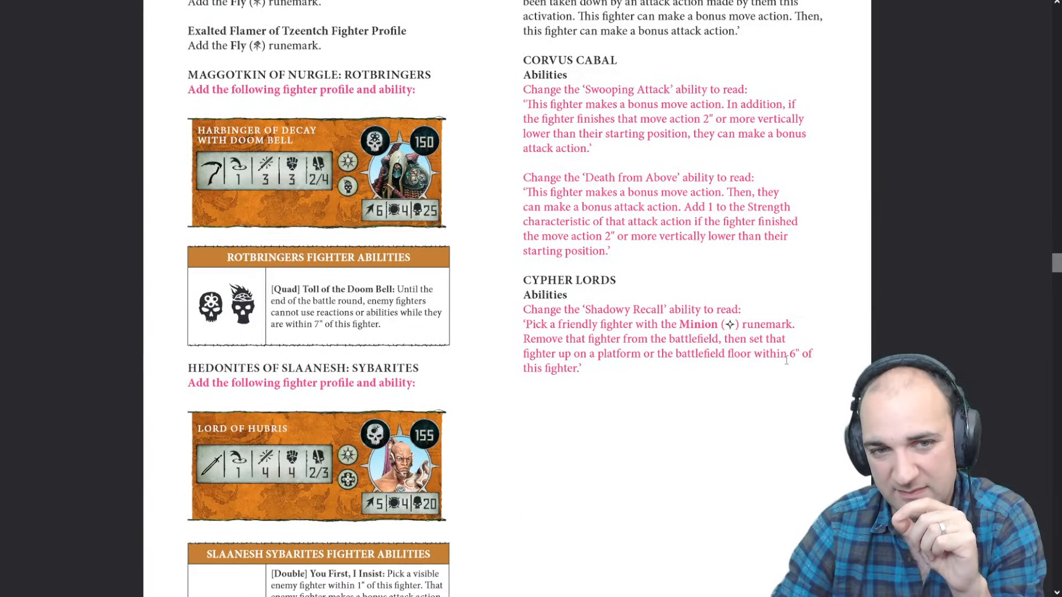
pyautogui.scroll(-3)
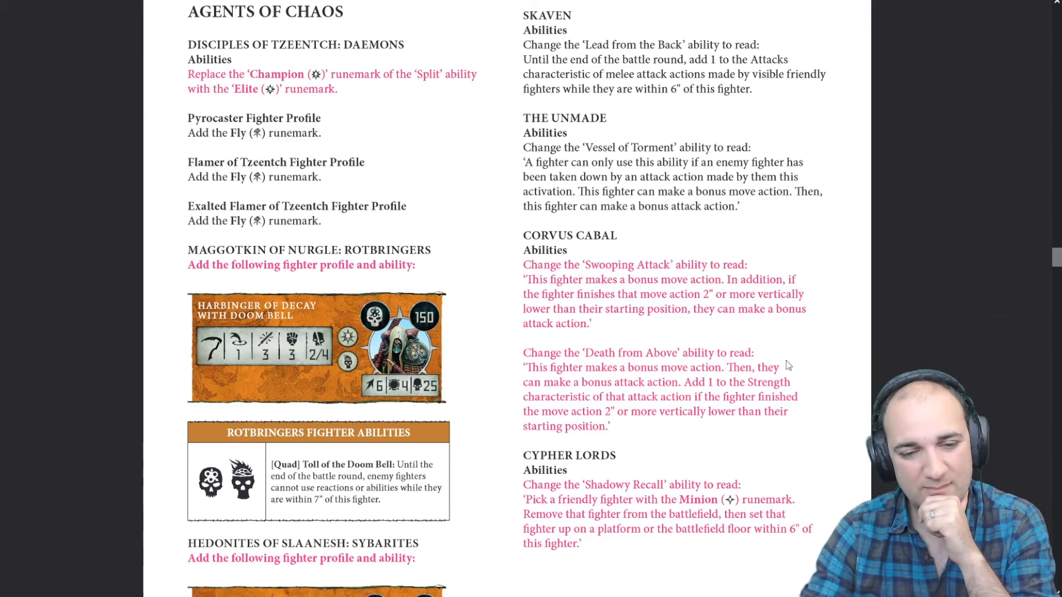
# - Scroll slightly further to the Harbinger of Decay, Lord of Hubris and Cypher Lords changes
pyautogui.scroll(-3)
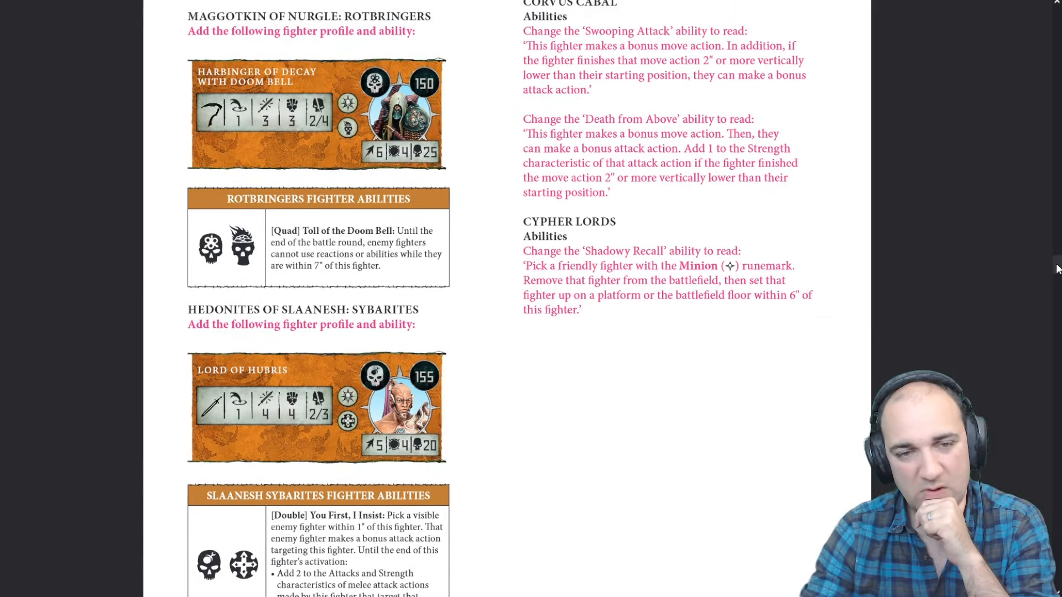
pyautogui.moveTo(730, 383)
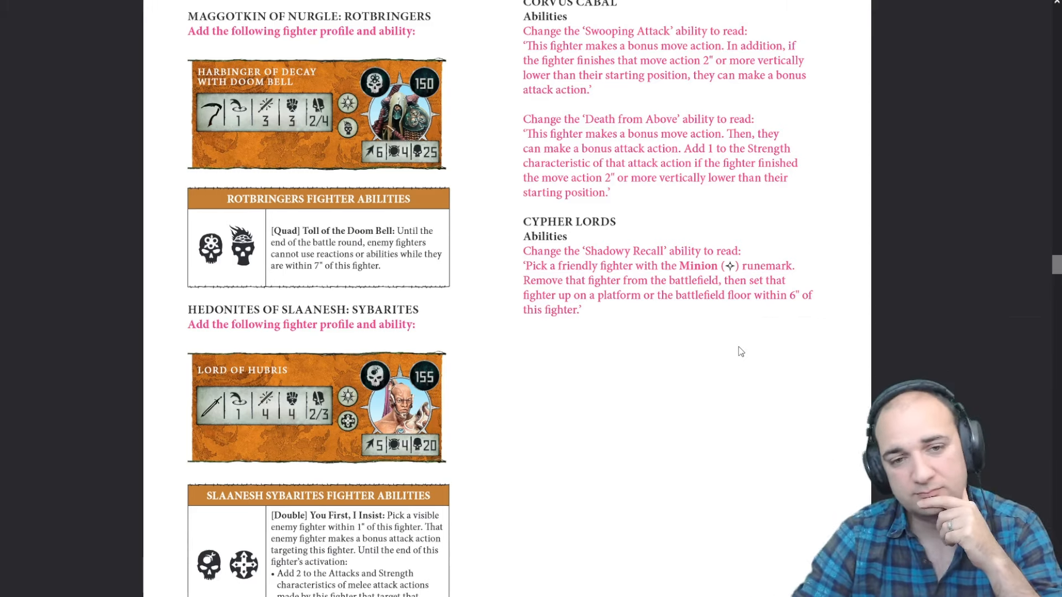
pyautogui.moveTo(747, 342)
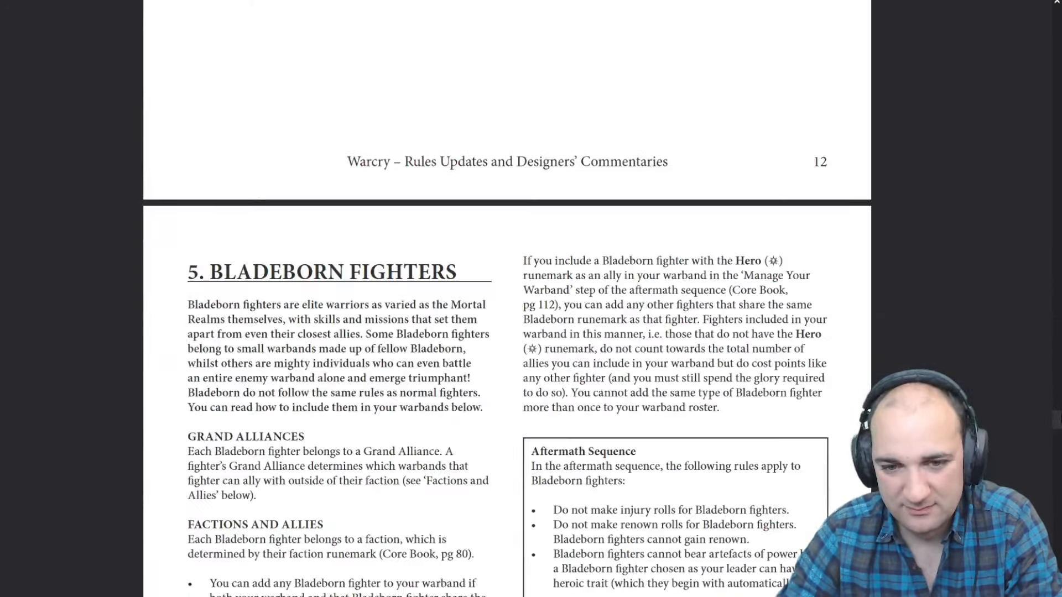
# - Scroll to the Vulkyn Flameseekers rows ending the points table and clear the text selection
pyautogui.scroll(-3)
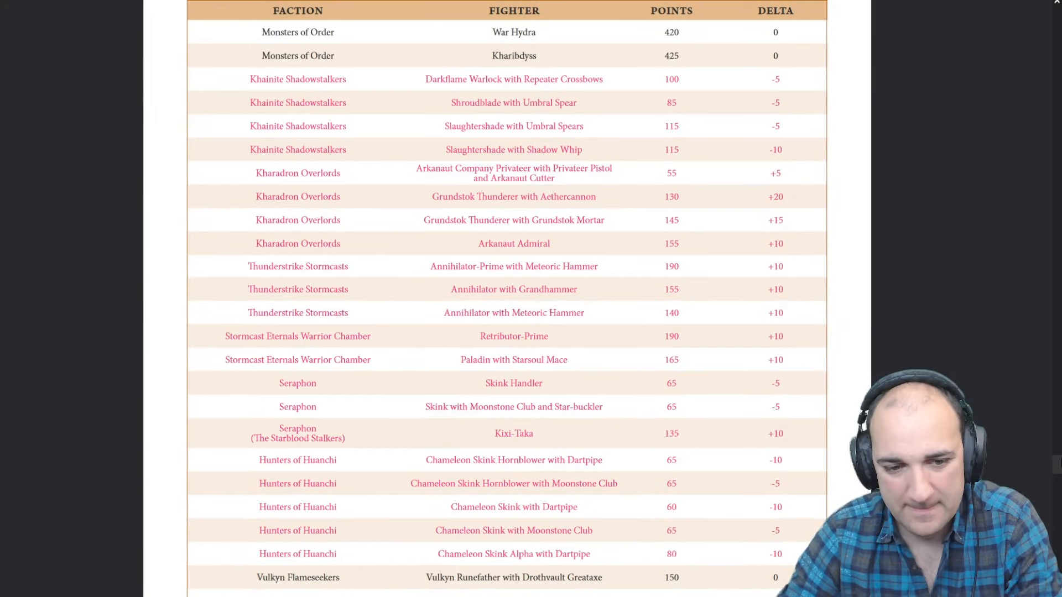
pyautogui.scroll(-3)
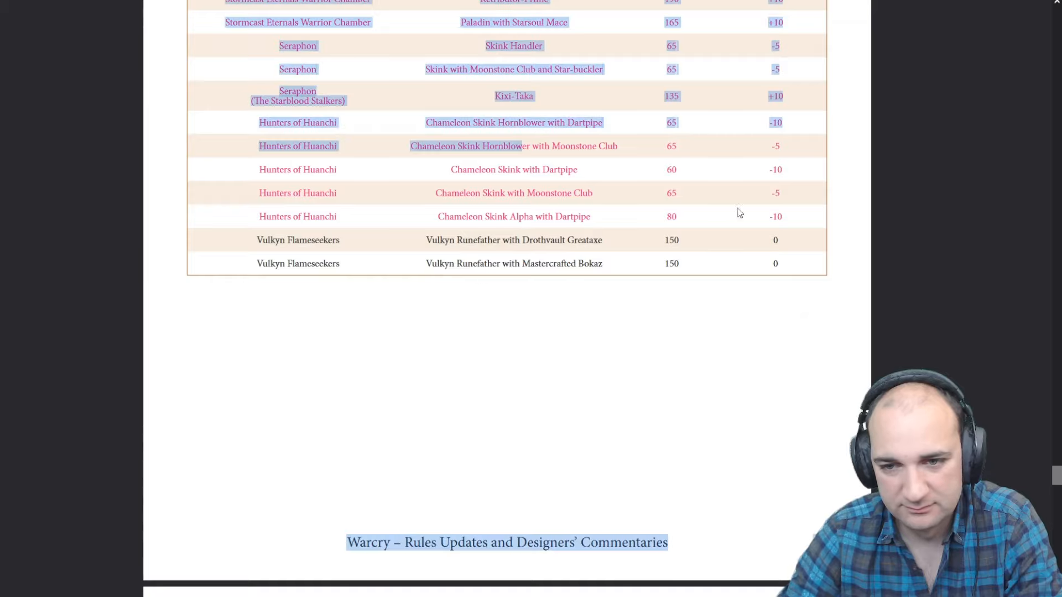
pyautogui.click(486, 359)
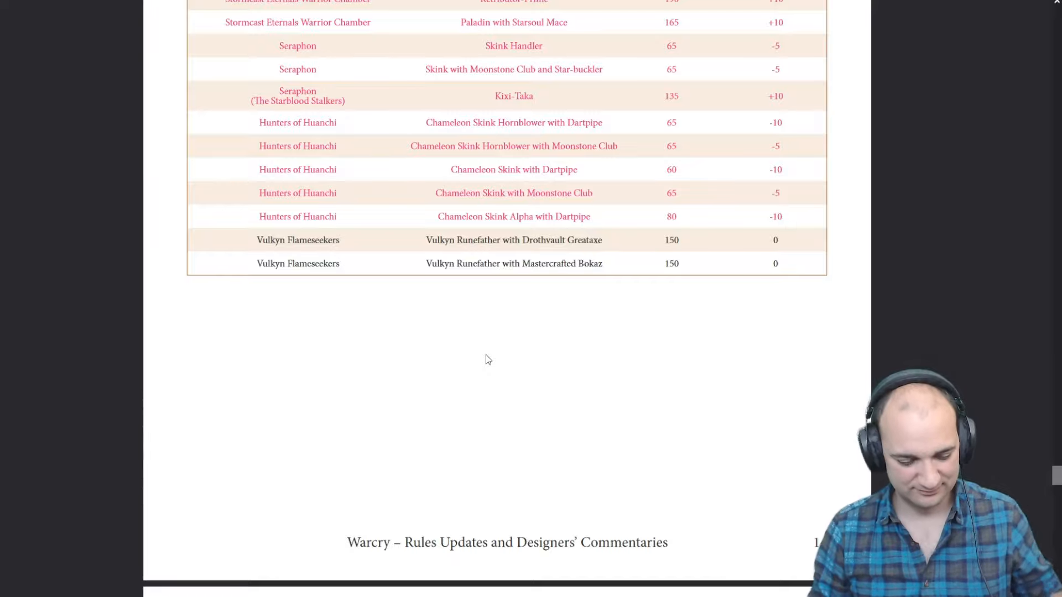
pyautogui.moveTo(1056, 465)
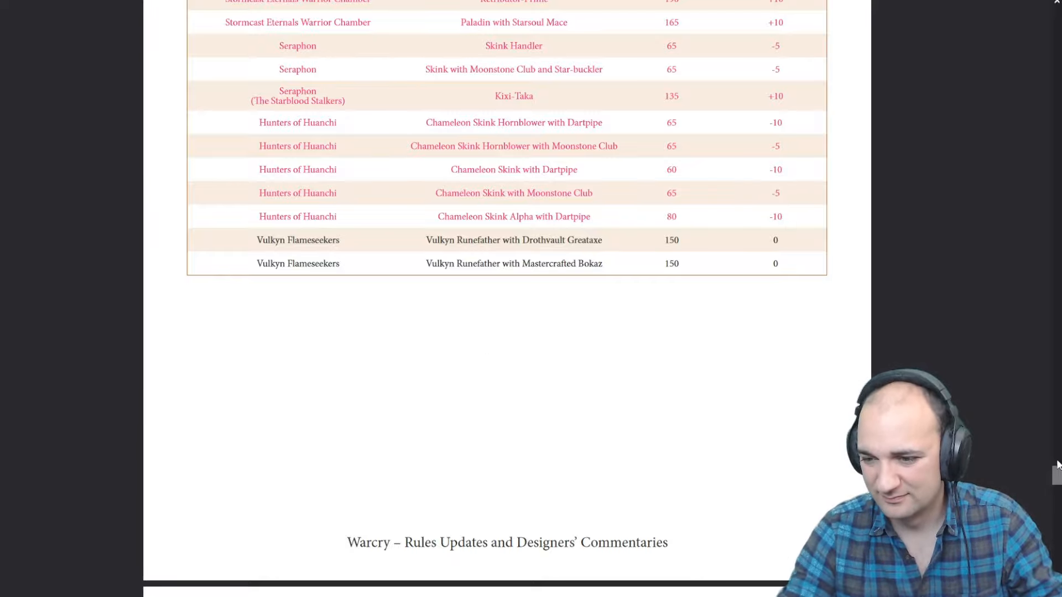